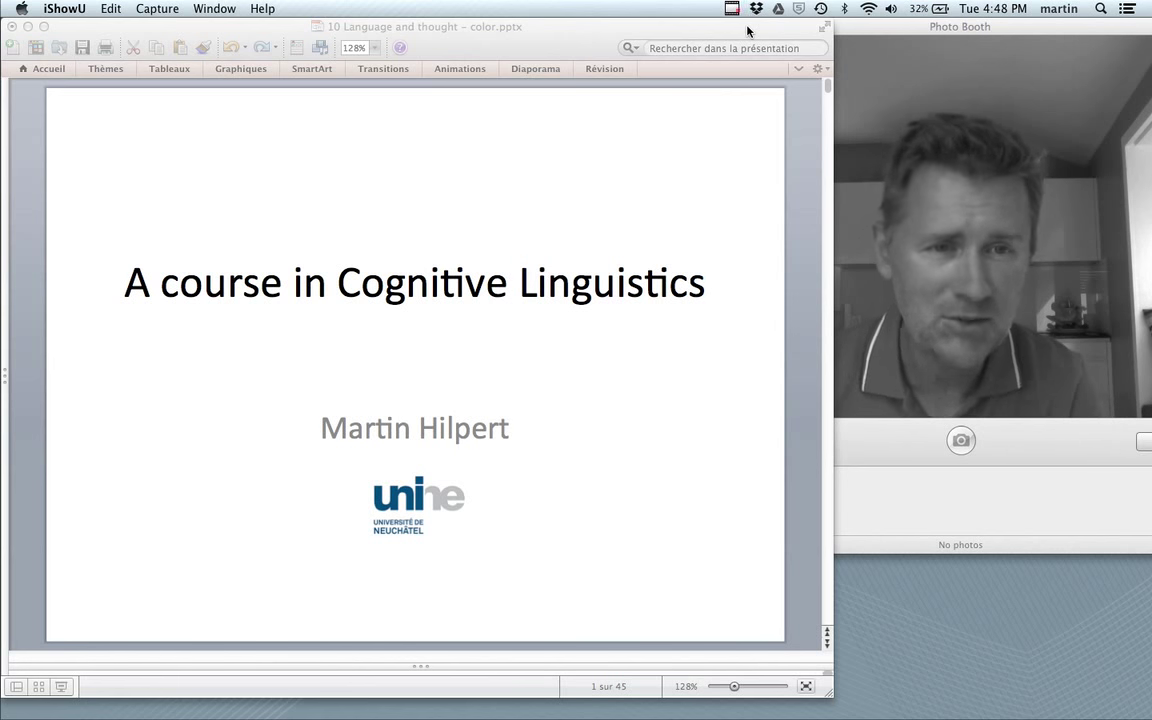
pyautogui.moveTo(828, 200)
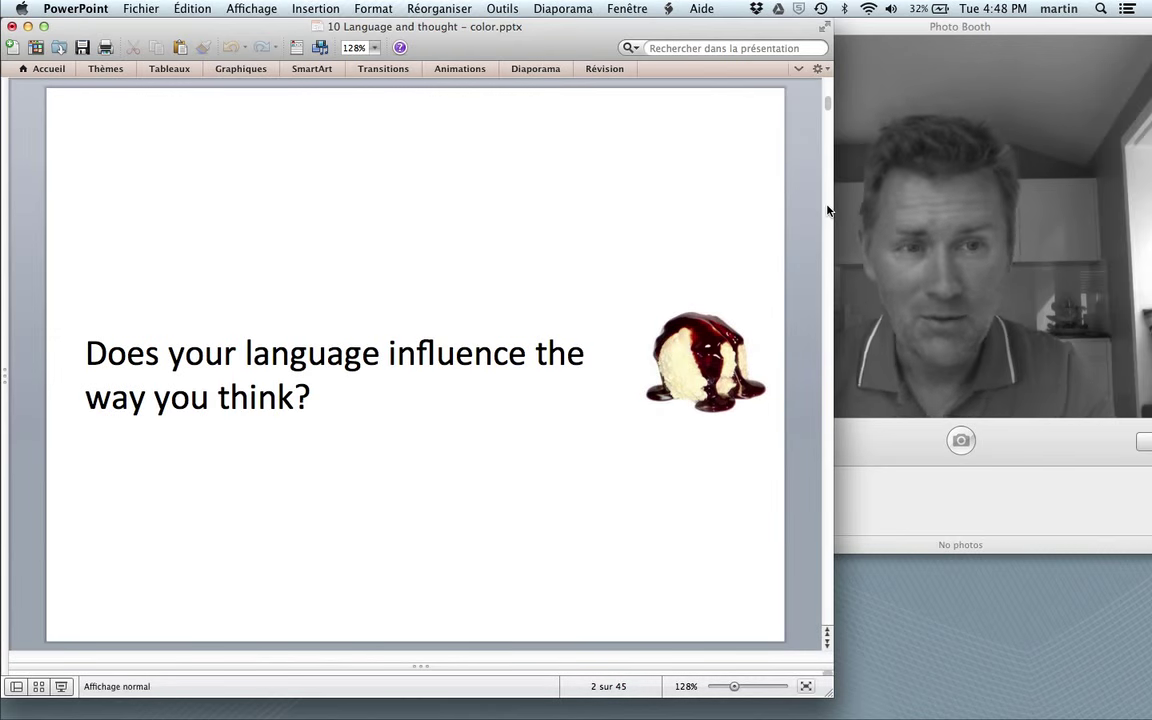
pyautogui.moveTo(180, 516)
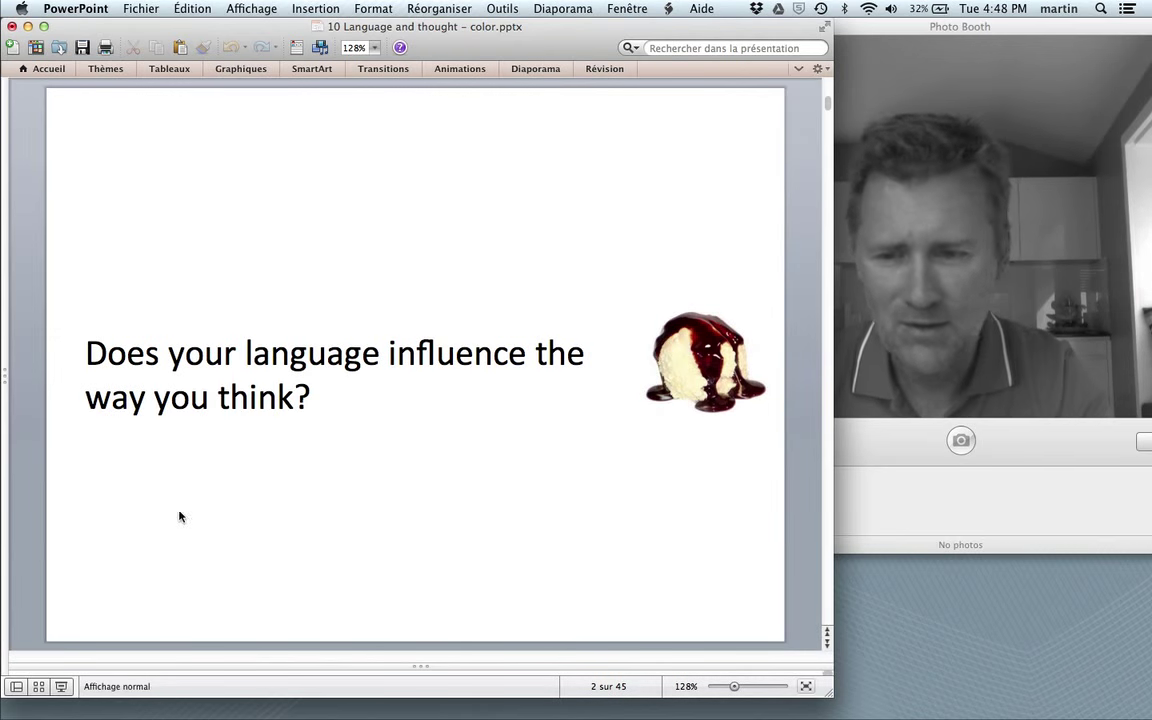
# Advance from the course title slide to the 'Does your language influence how you think?' slide.
pyautogui.click(536, 68)
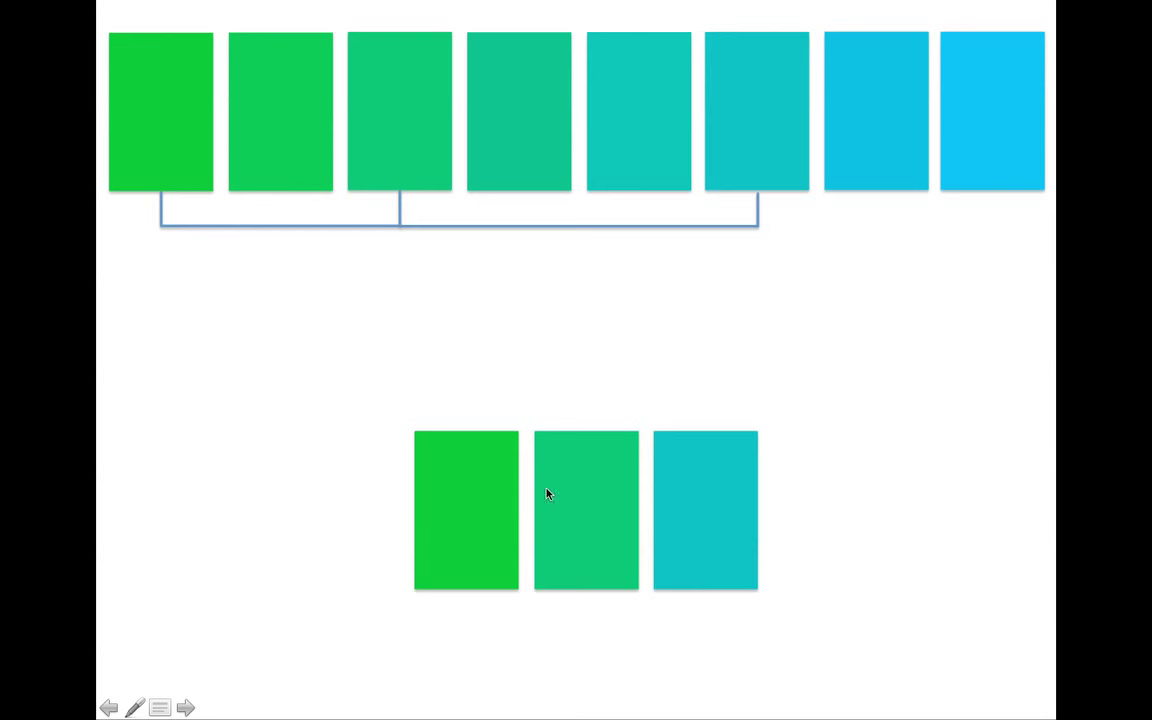
pyautogui.moveTo(558, 448)
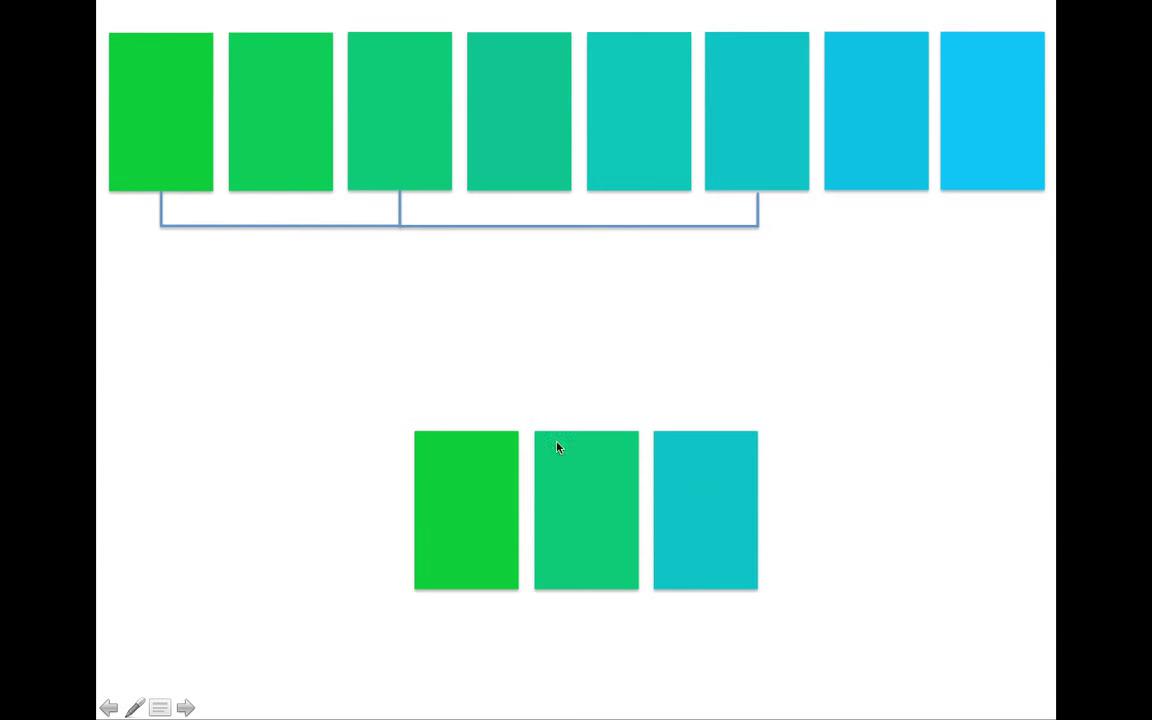
pyautogui.moveTo(706, 500)
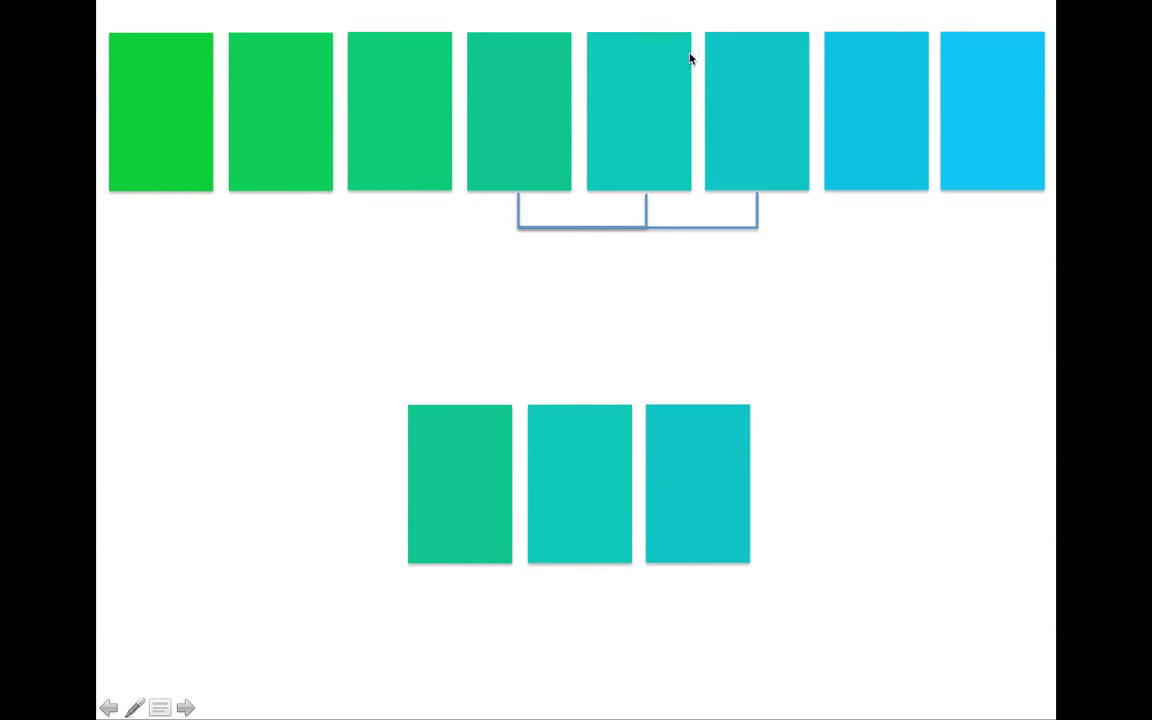
pyautogui.moveTo(792, 152)
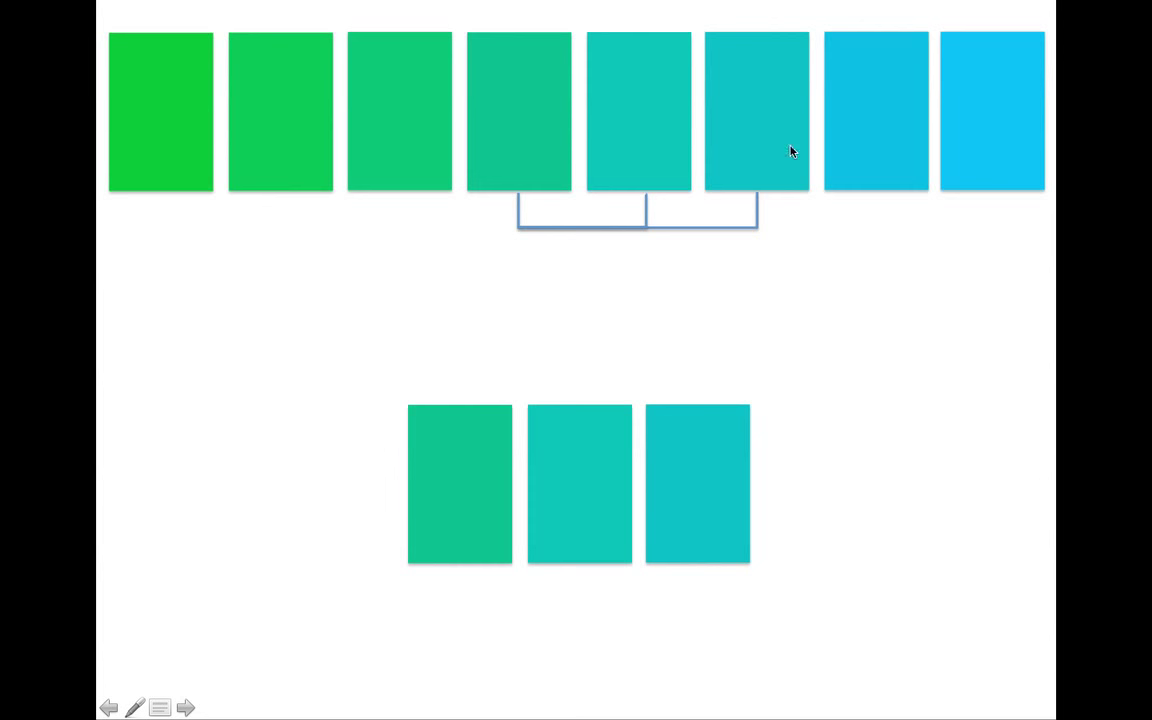
pyautogui.moveTo(580, 166)
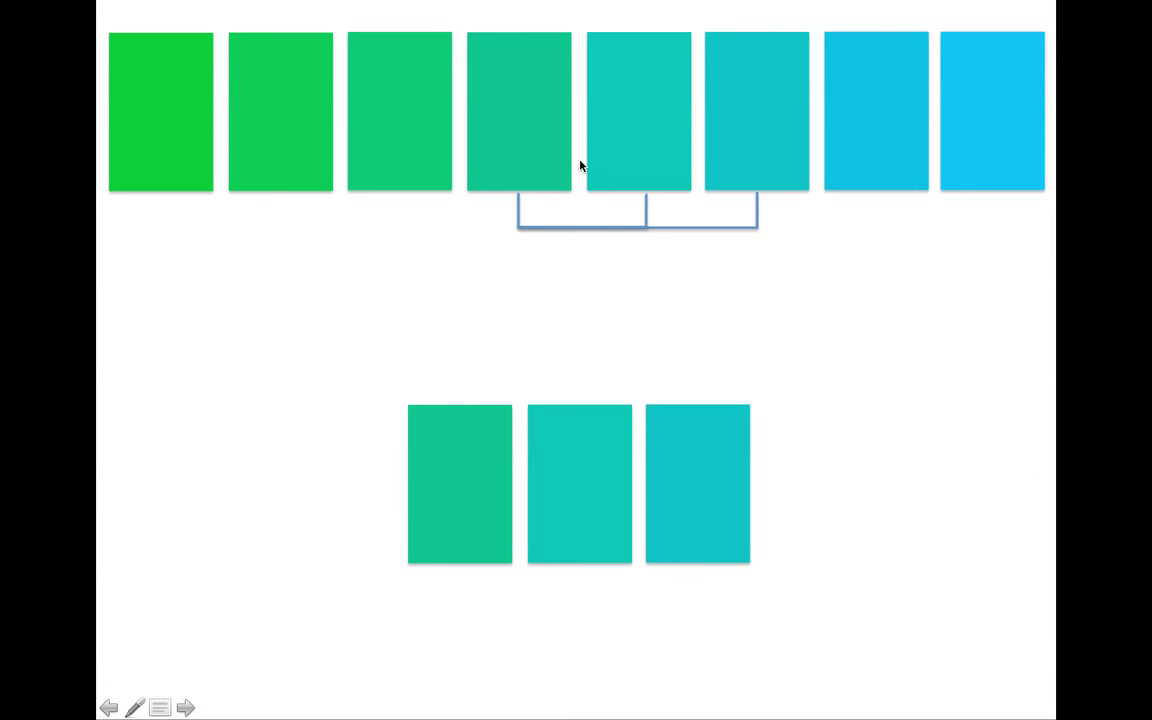
pyautogui.moveTo(560, 516)
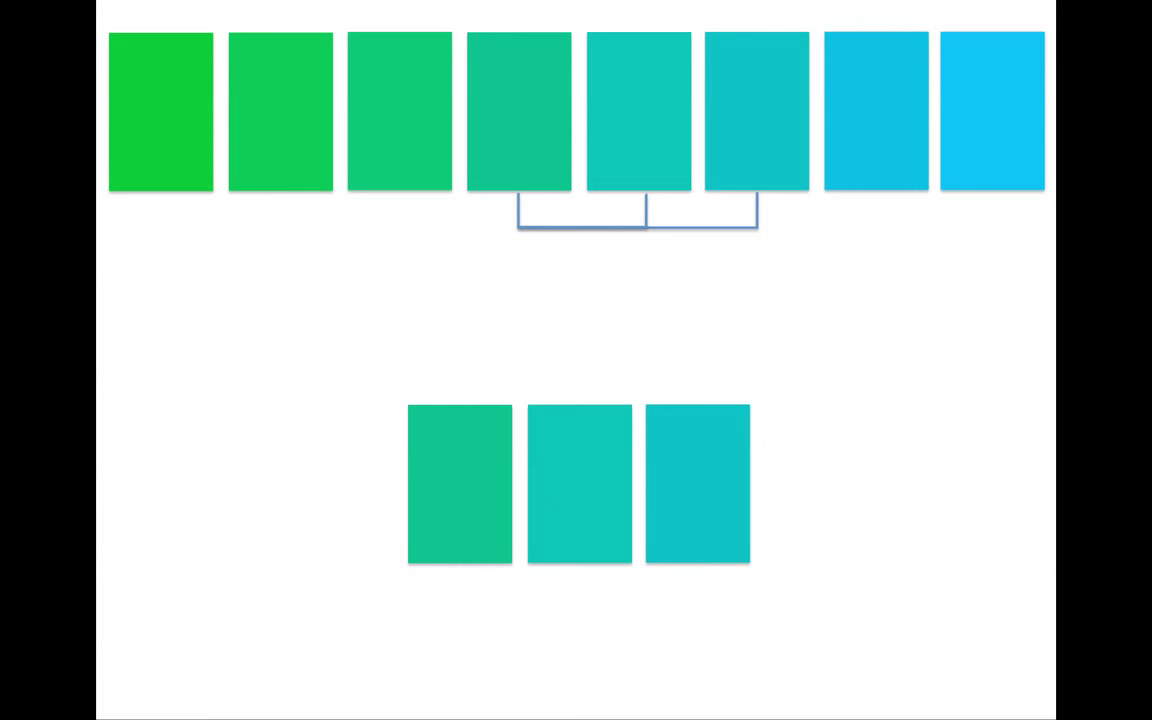
pyautogui.moveTo(560, 508)
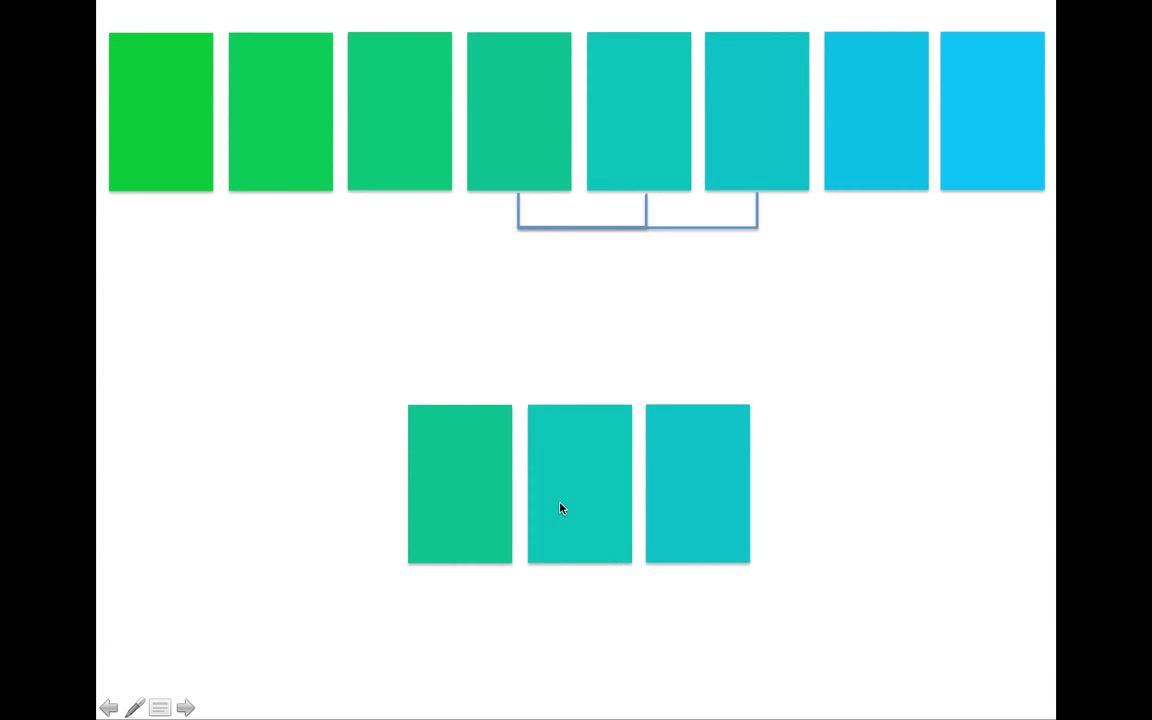
pyautogui.moveTo(452, 480)
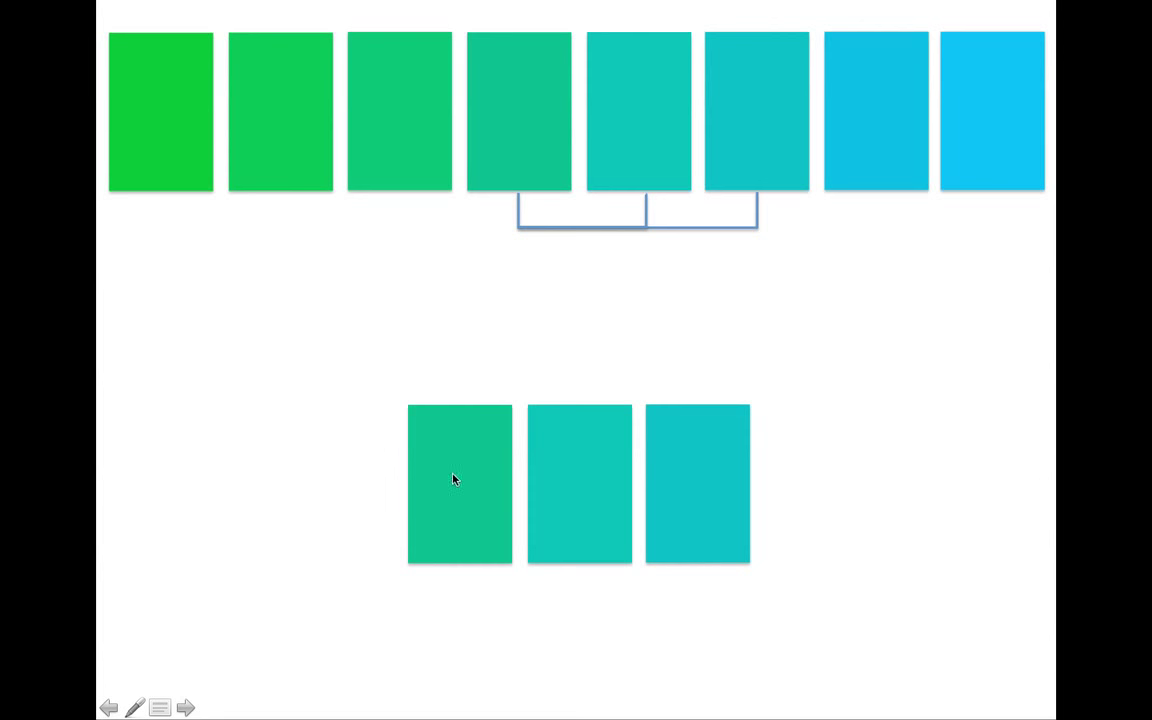
pyautogui.moveTo(444, 472)
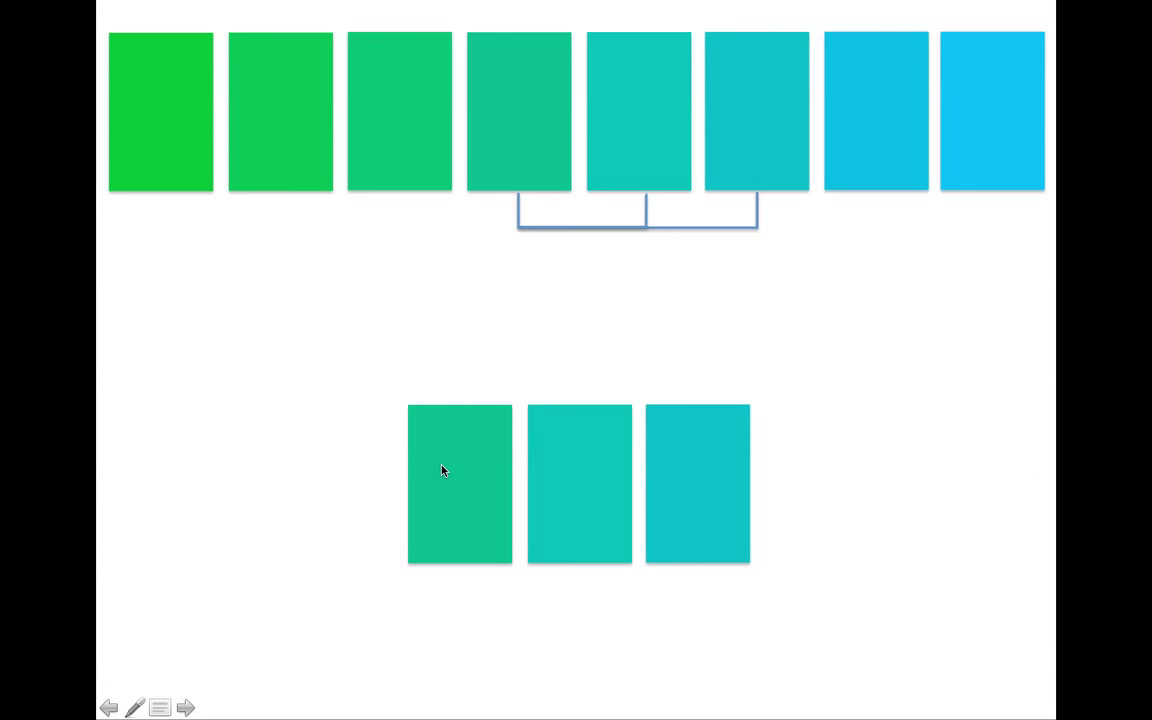
pyautogui.moveTo(588, 394)
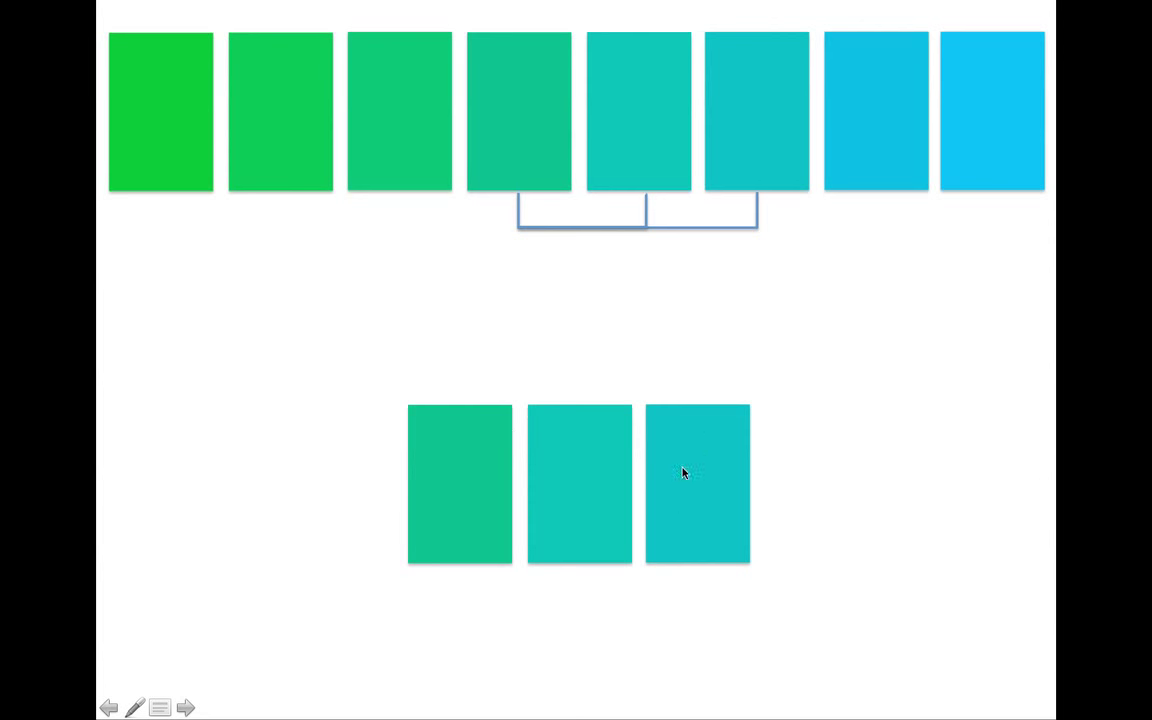
pyautogui.moveTo(510, 520)
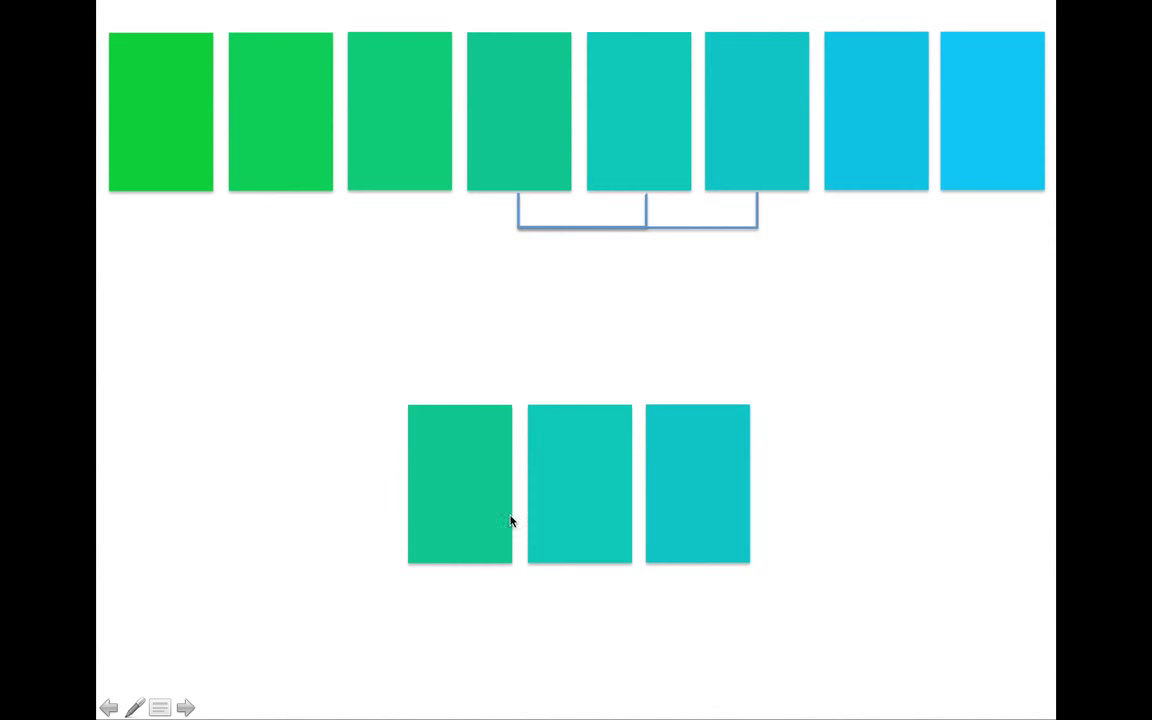
pyautogui.moveTo(730, 520)
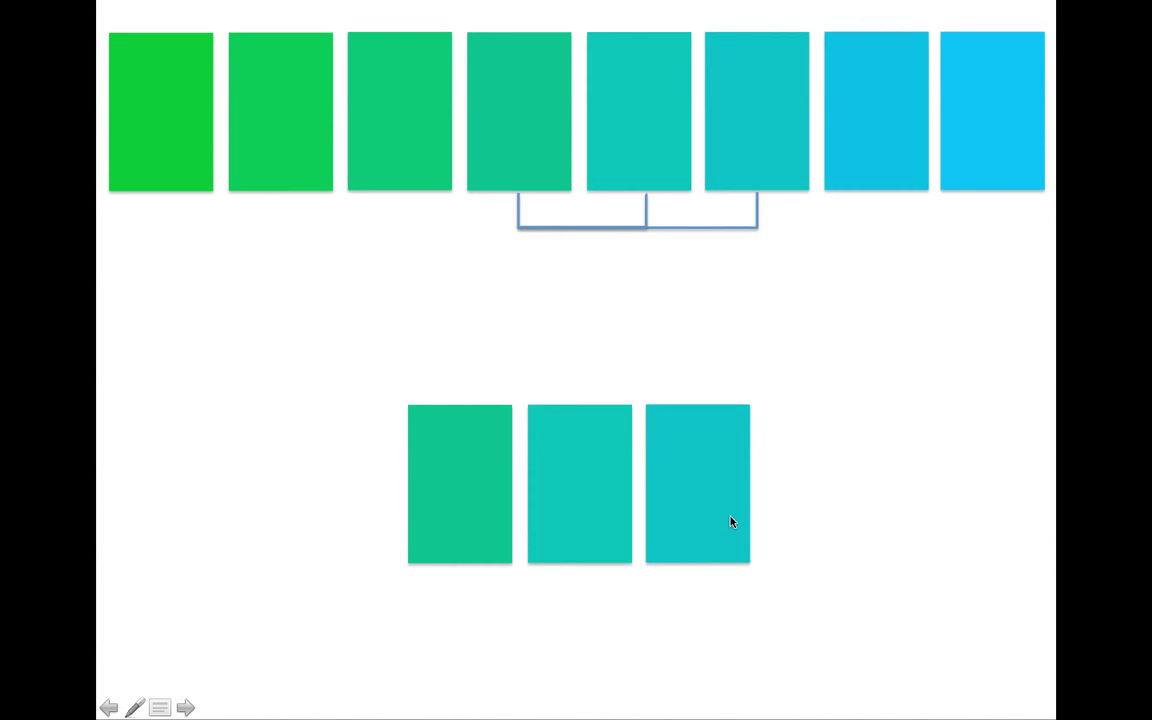
pyautogui.moveTo(748, 408)
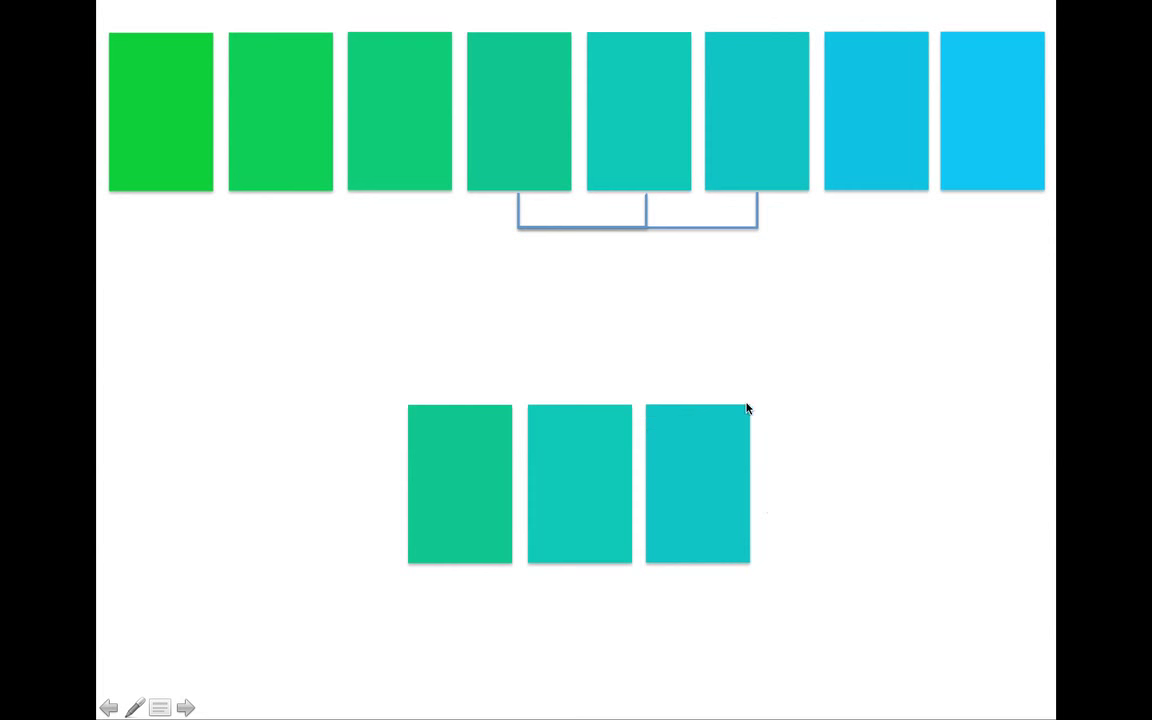
pyautogui.moveTo(570, 464)
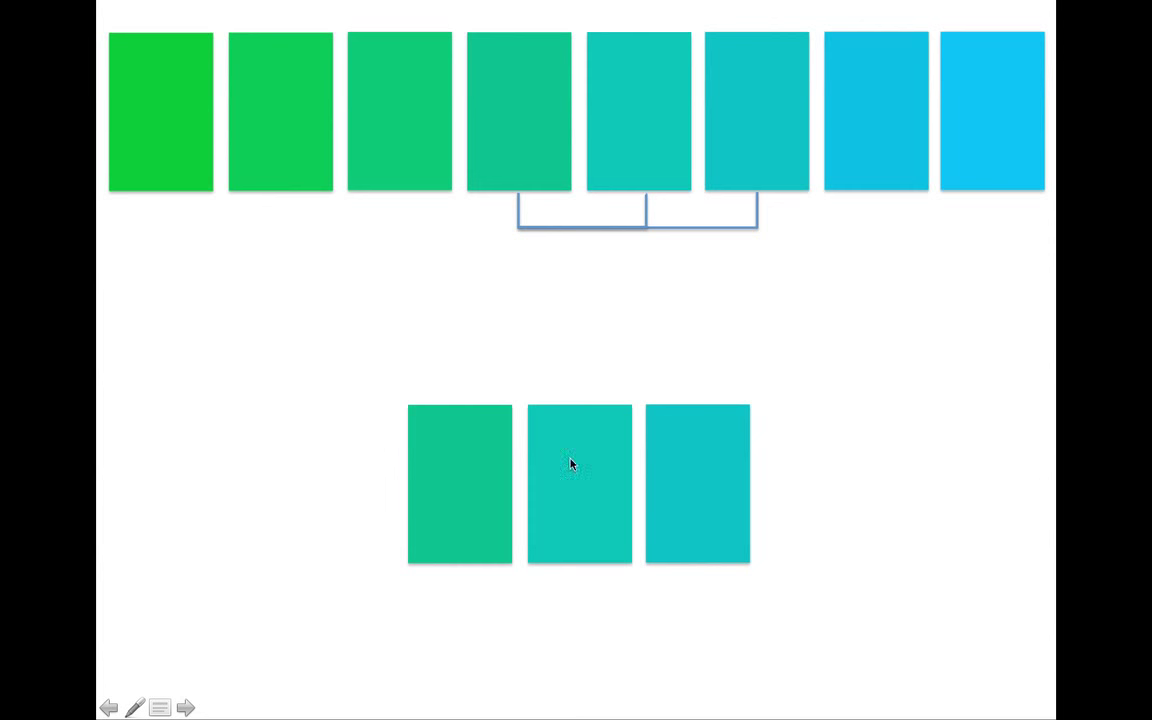
pyautogui.moveTo(460, 512)
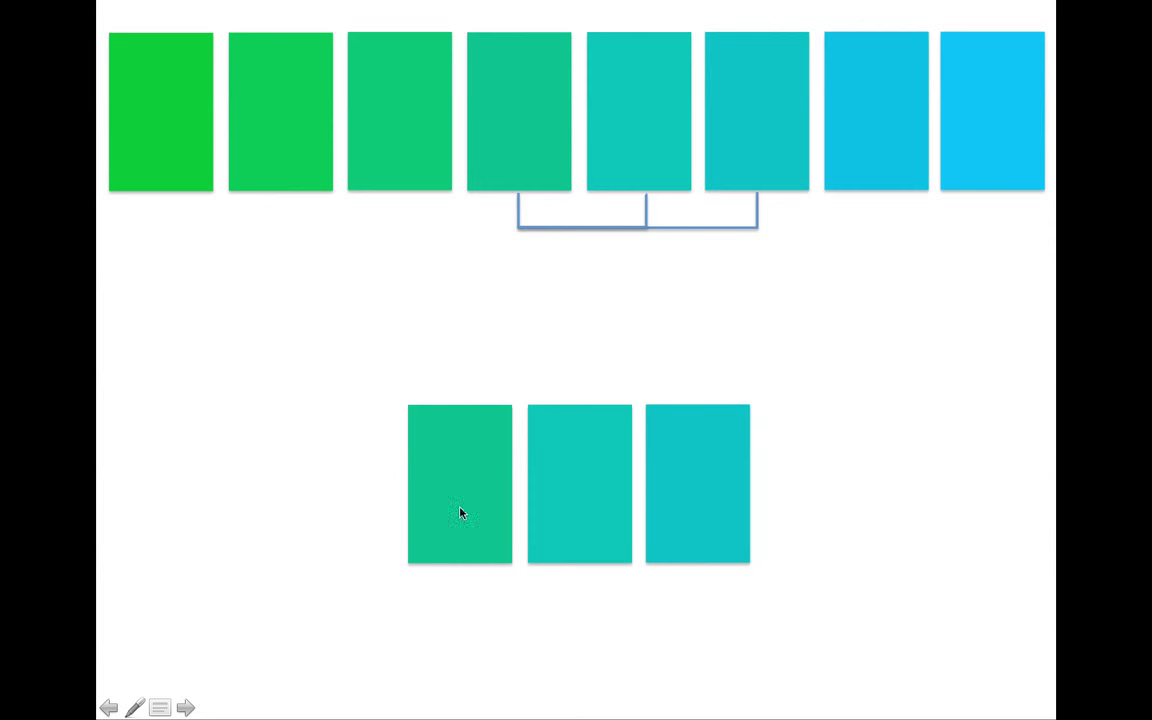
pyautogui.moveTo(484, 508)
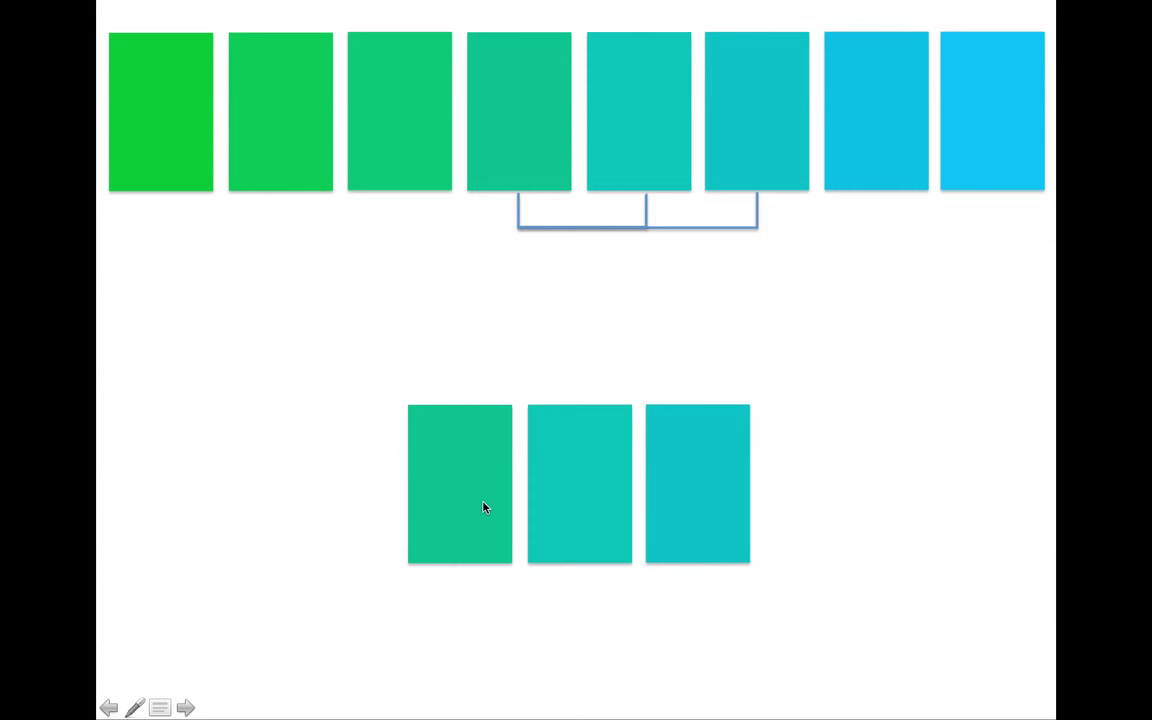
pyautogui.moveTo(484, 508)
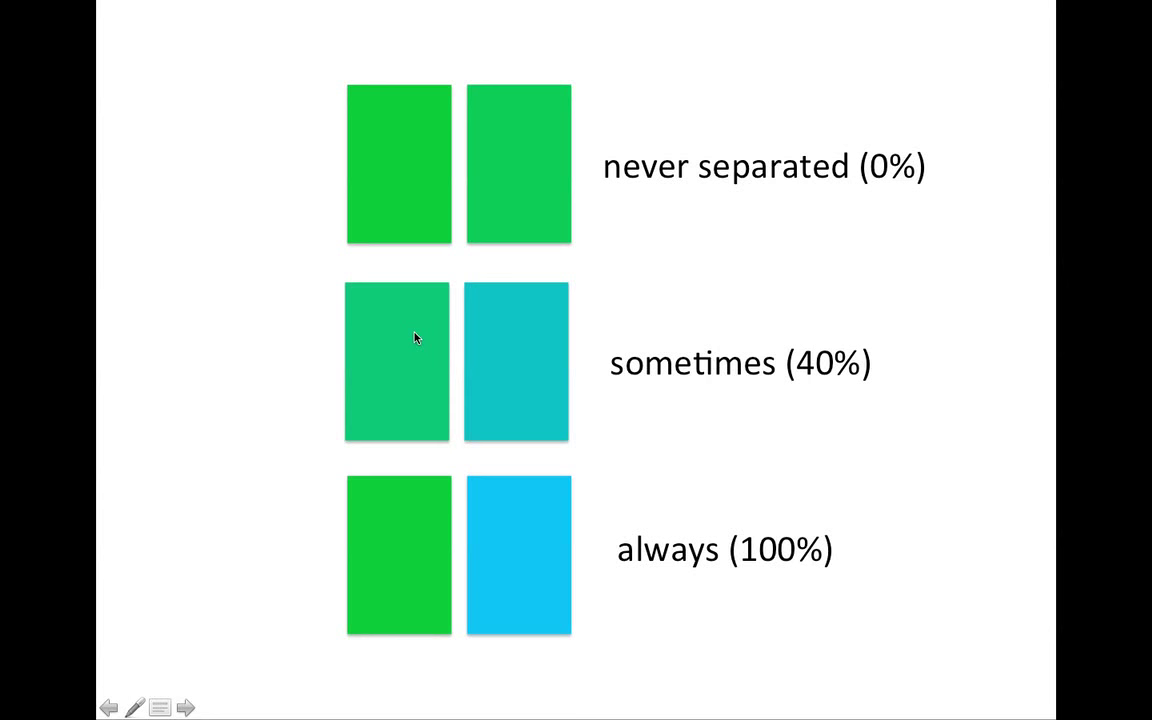
pyautogui.moveTo(516, 324)
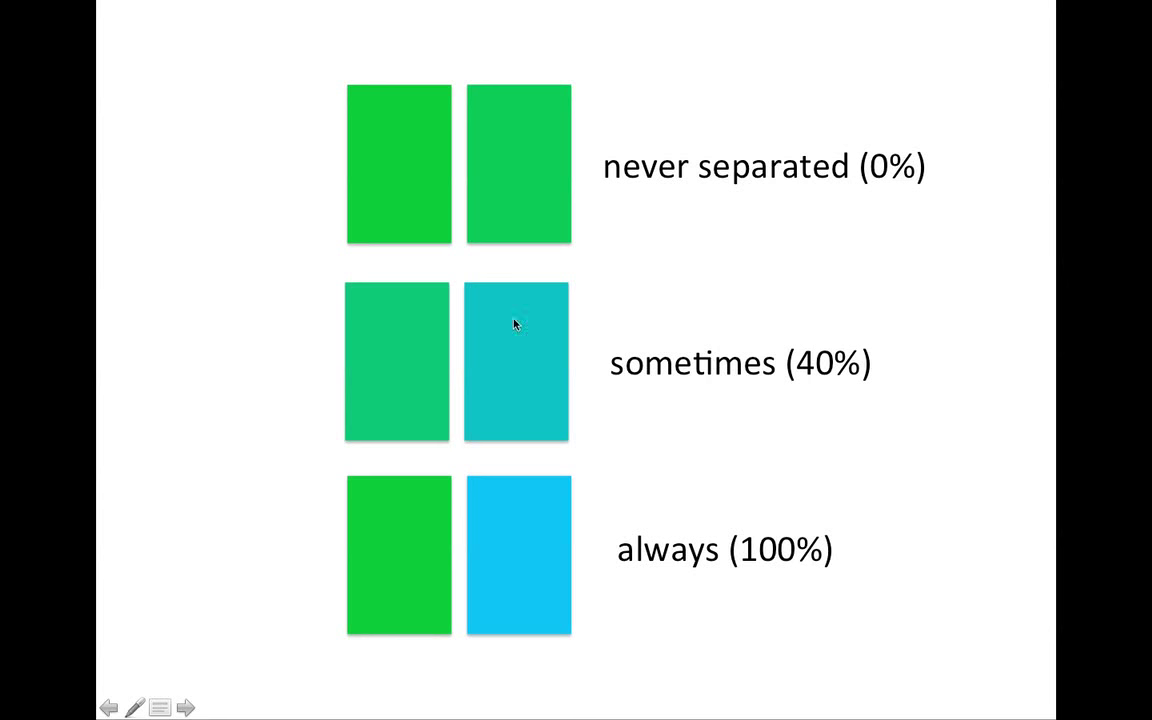
pyautogui.moveTo(512, 352)
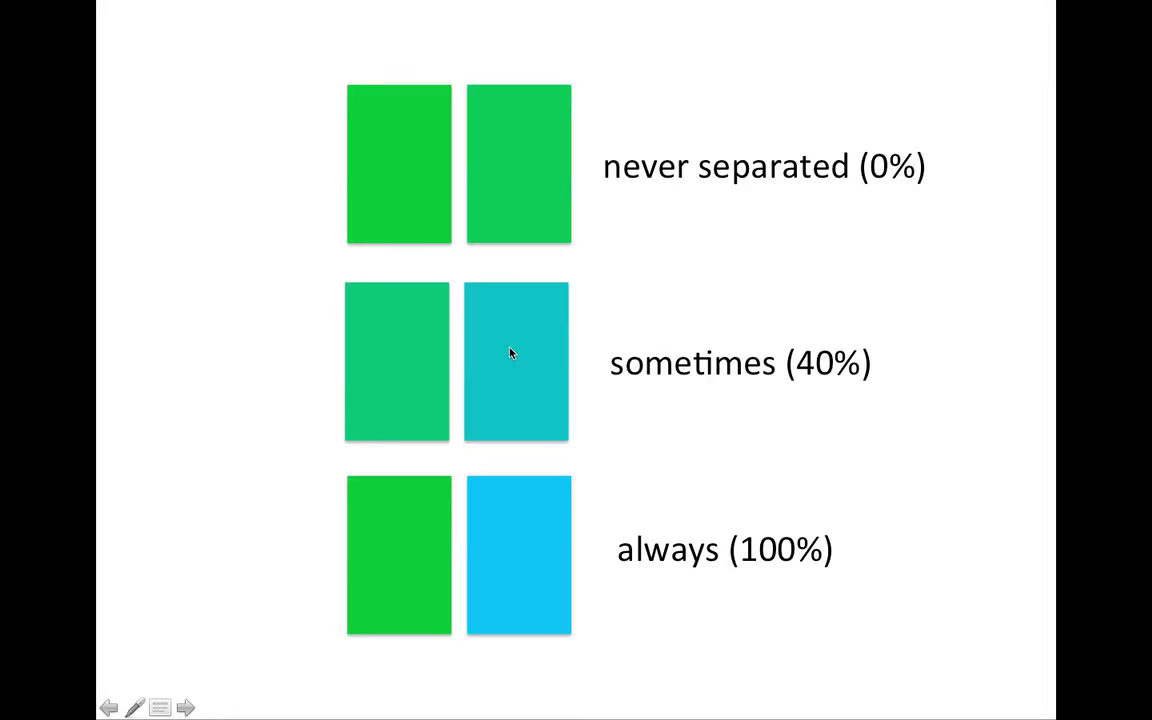
# Advance the show to the colour pairs separated never (0%), sometimes (40%) and always (100%).
pyautogui.click(184, 708)
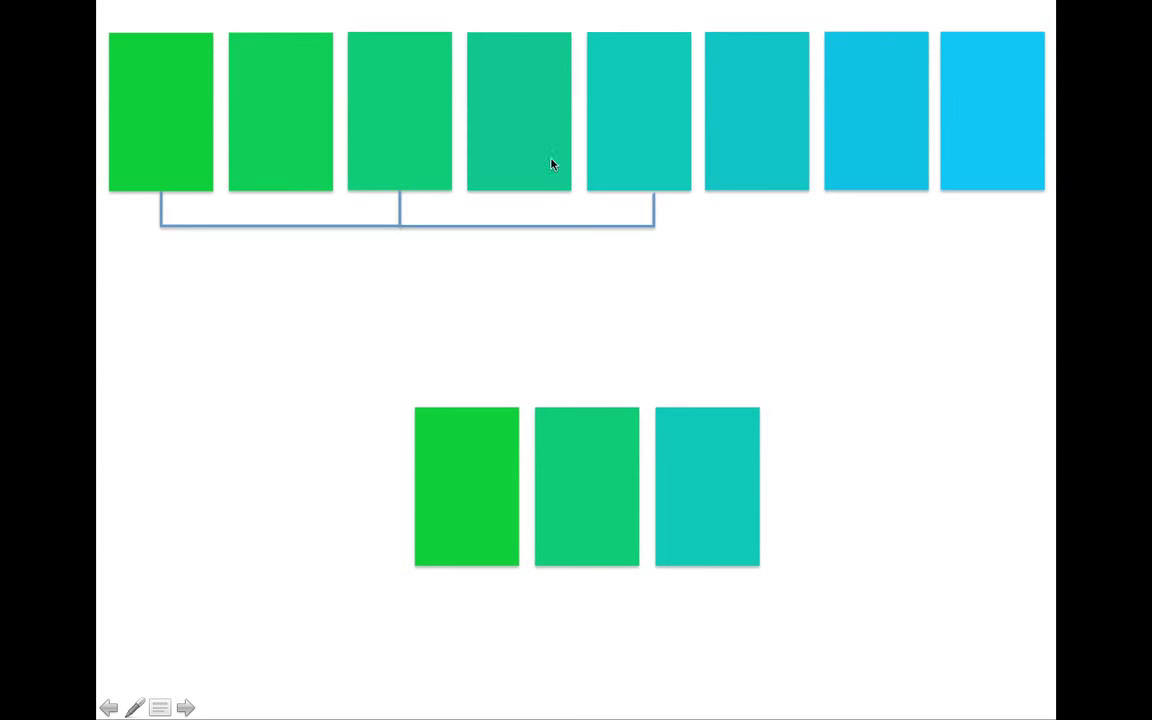
pyautogui.moveTo(650, 504)
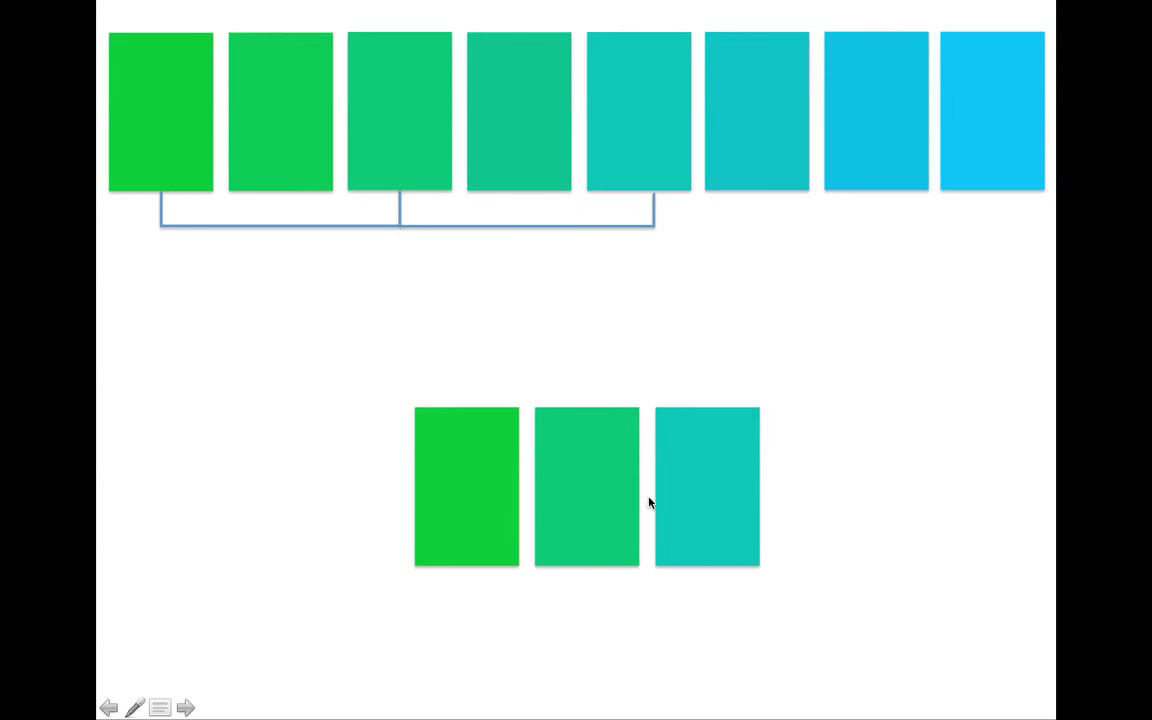
pyautogui.moveTo(672, 454)
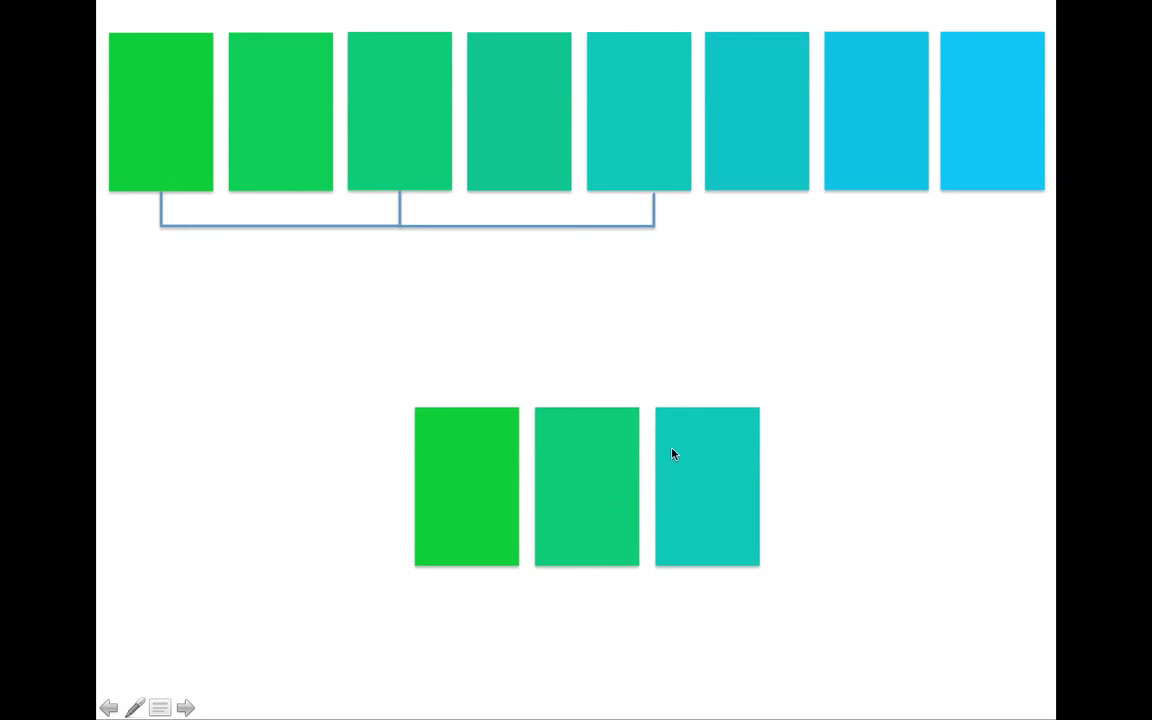
pyautogui.moveTo(532, 580)
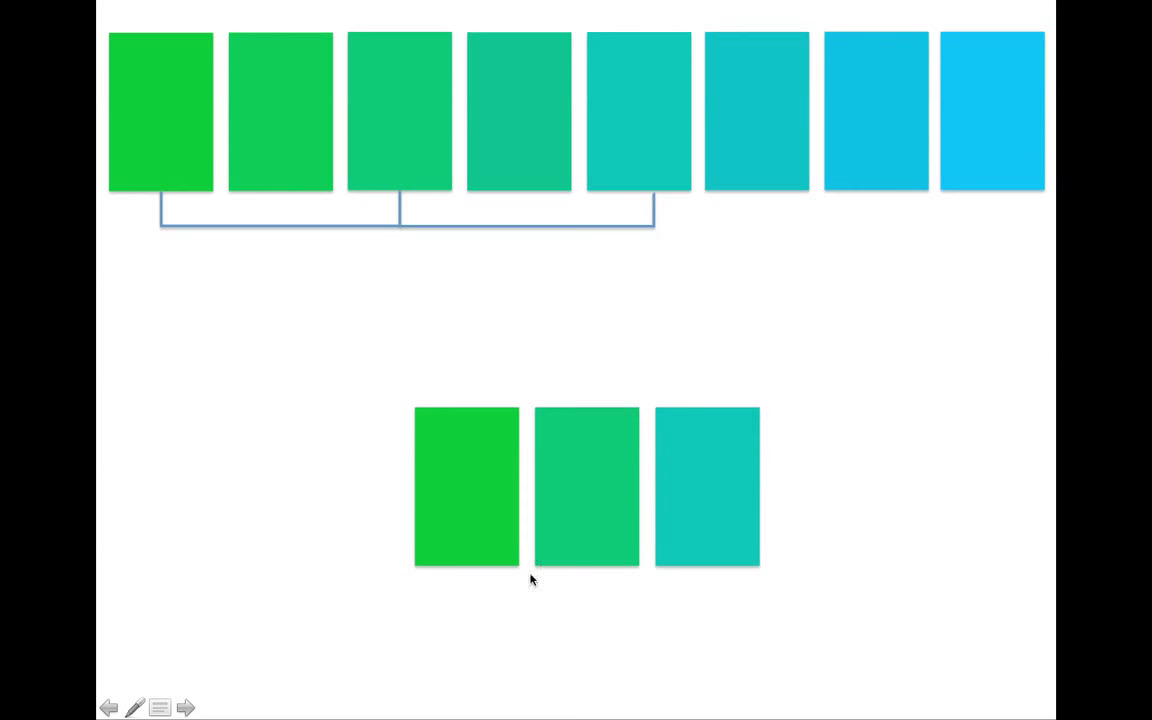
pyautogui.moveTo(736, 520)
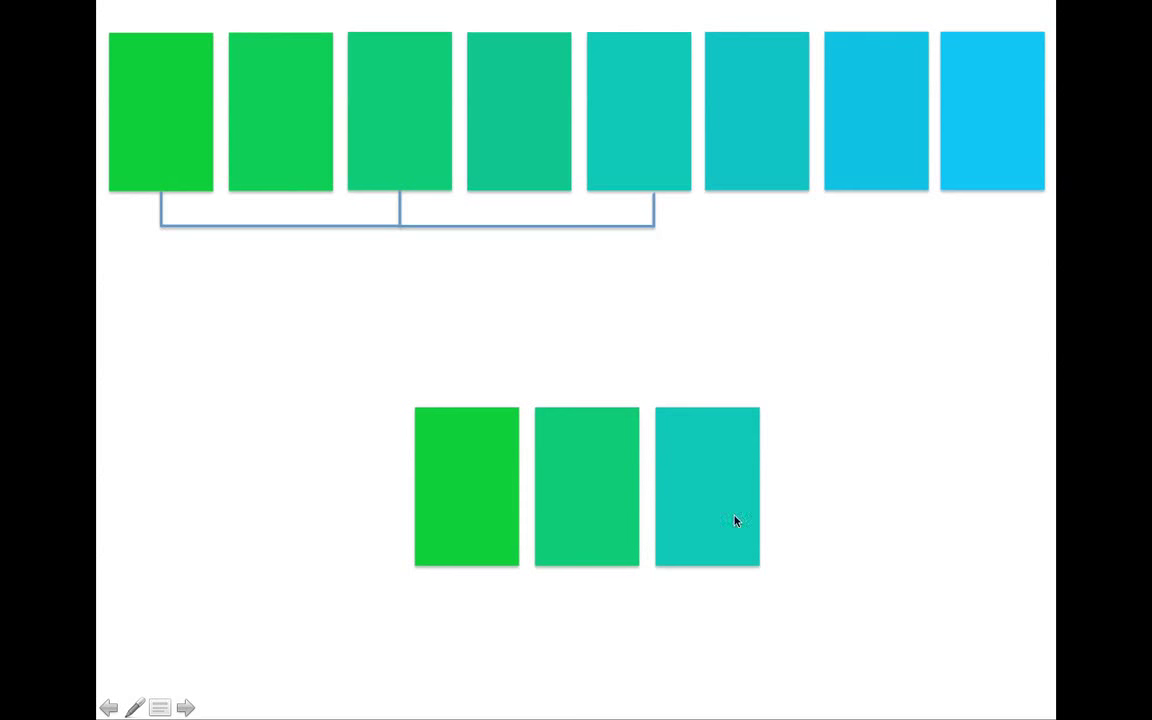
pyautogui.moveTo(696, 494)
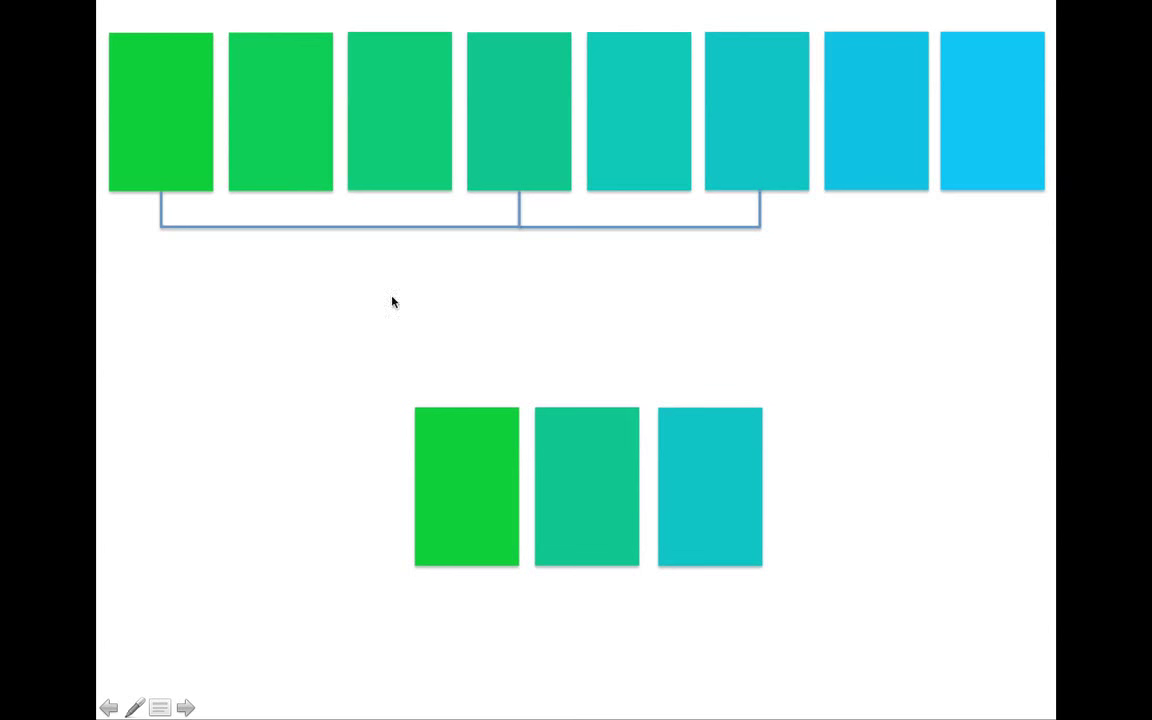
pyautogui.moveTo(360, 168)
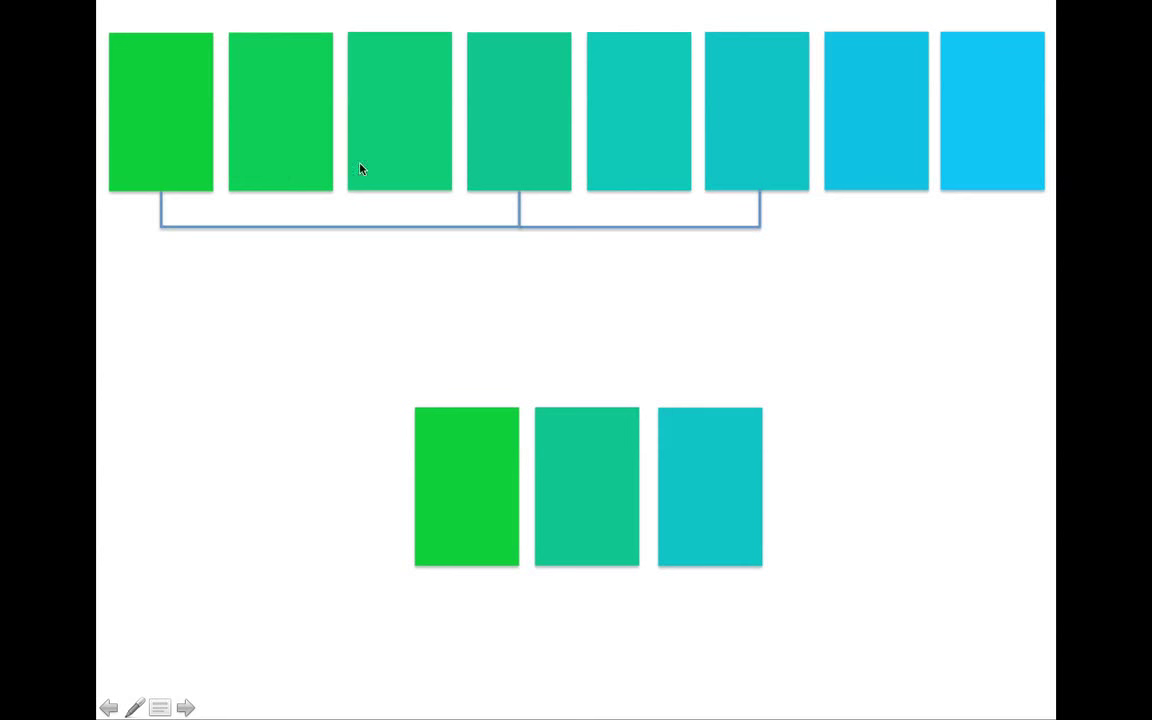
pyautogui.moveTo(512, 122)
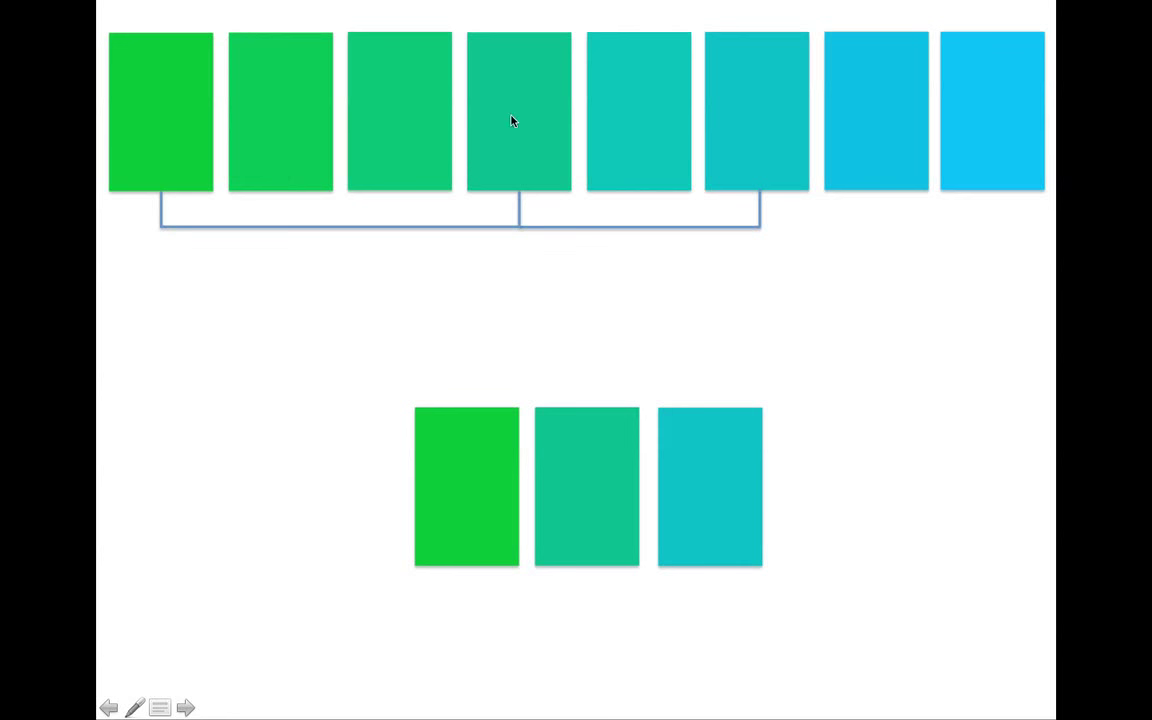
pyautogui.moveTo(728, 156)
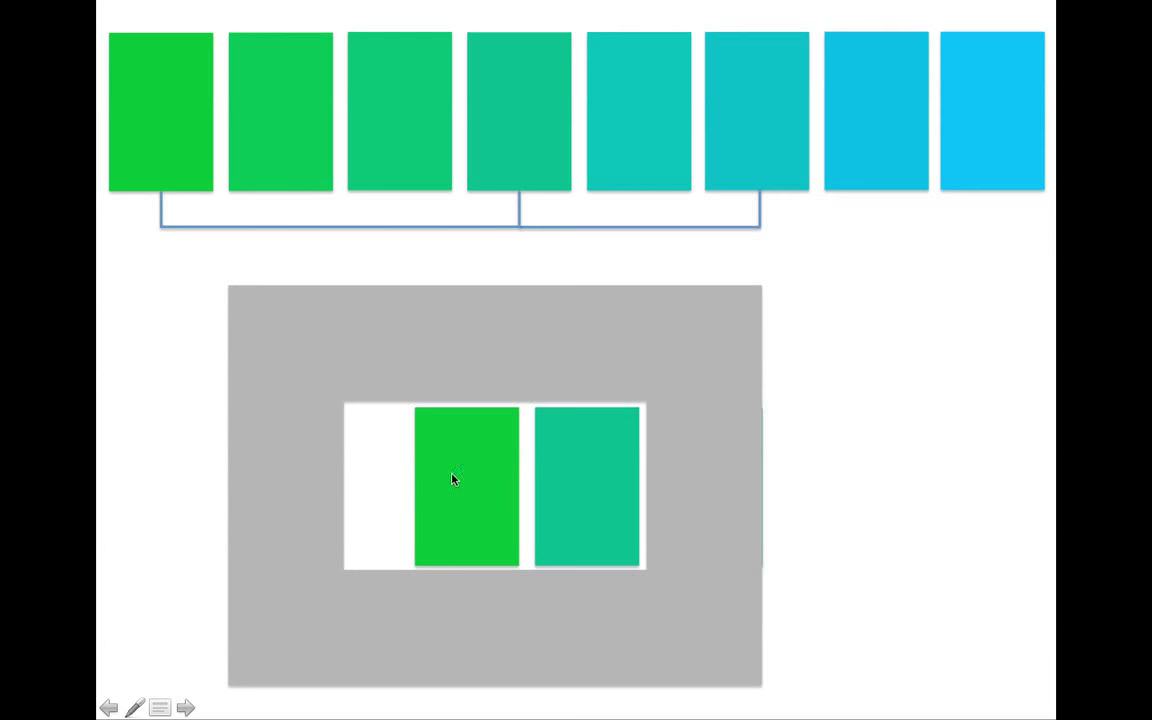
pyautogui.moveTo(598, 518)
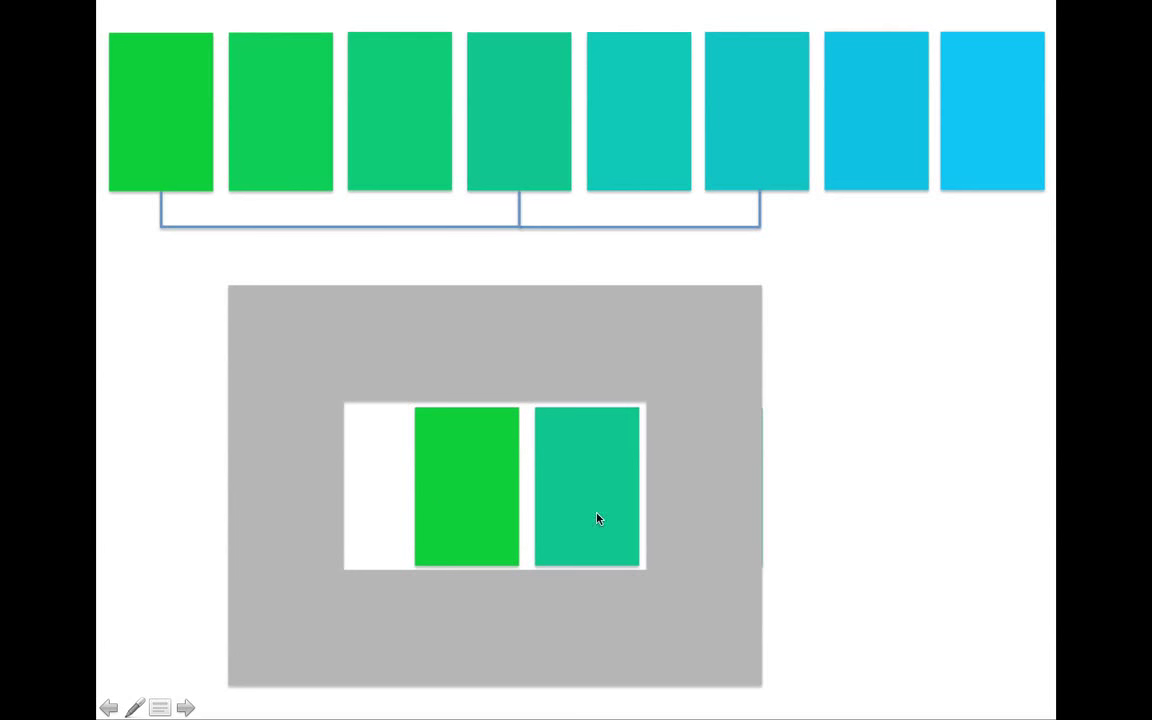
pyautogui.moveTo(584, 498)
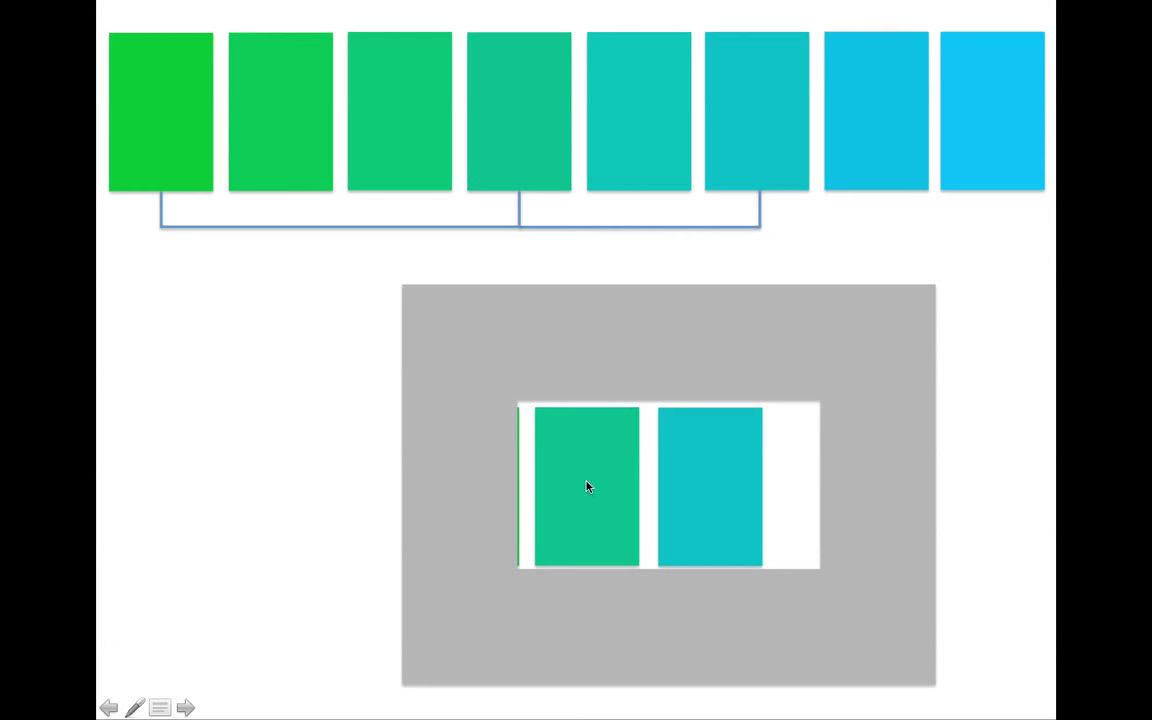
pyautogui.moveTo(680, 480)
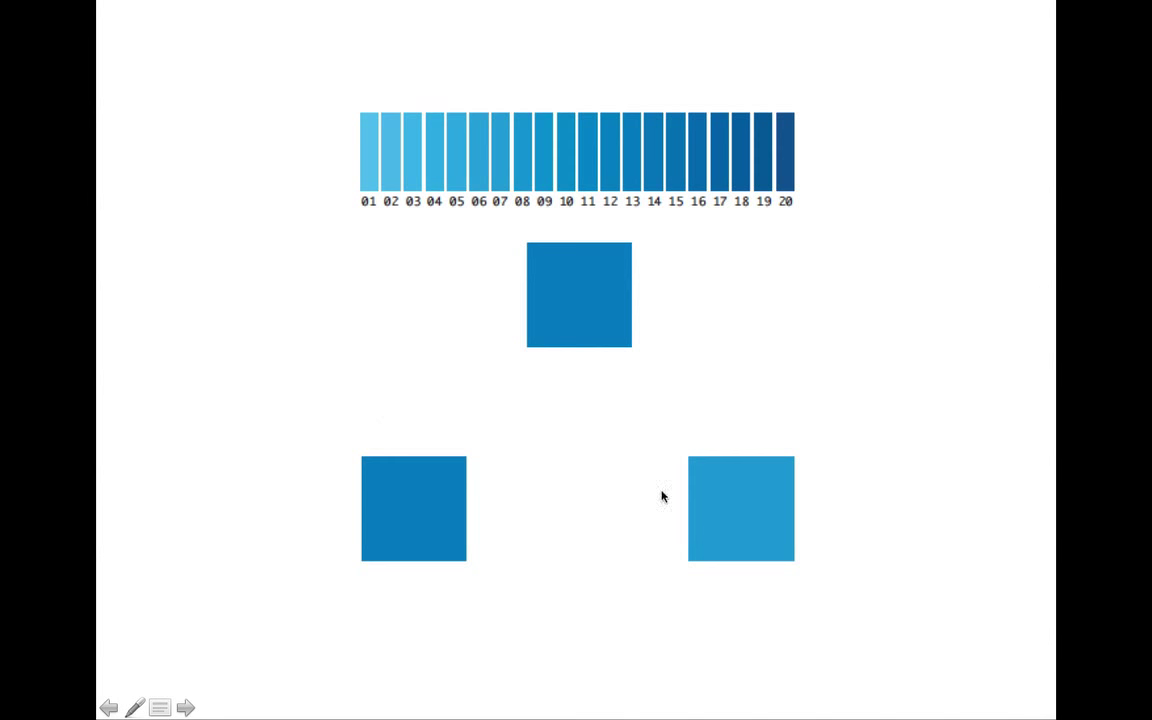
pyautogui.moveTo(866, 436)
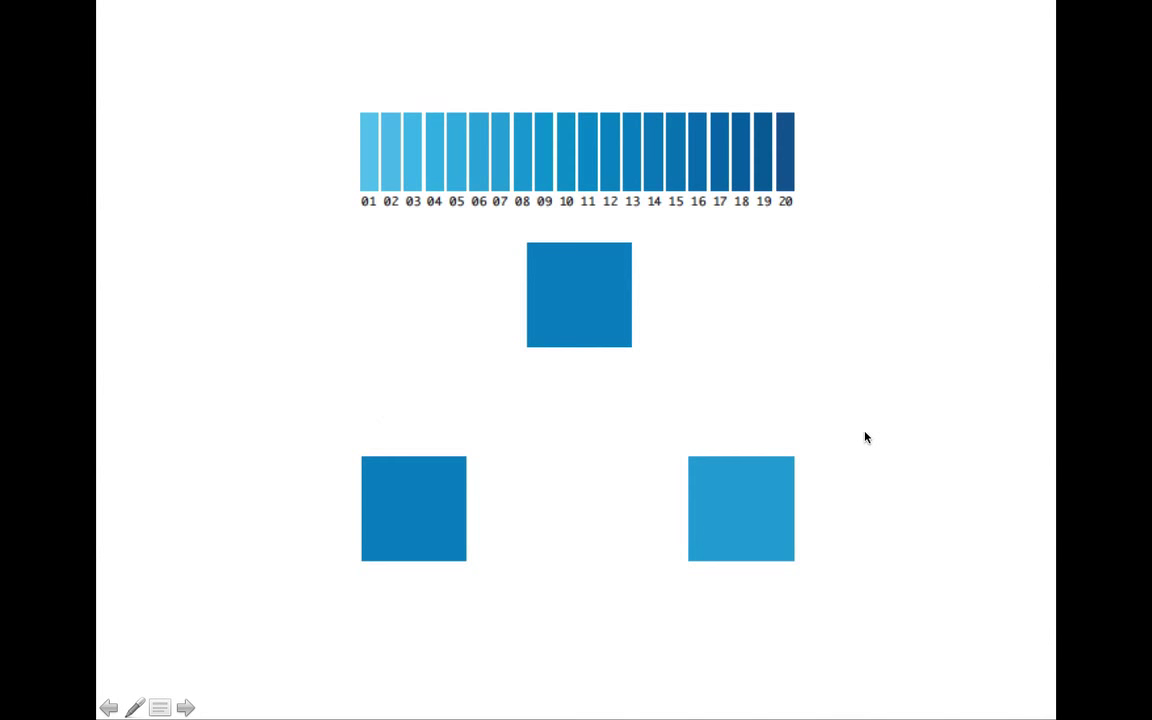
pyautogui.moveTo(630, 524)
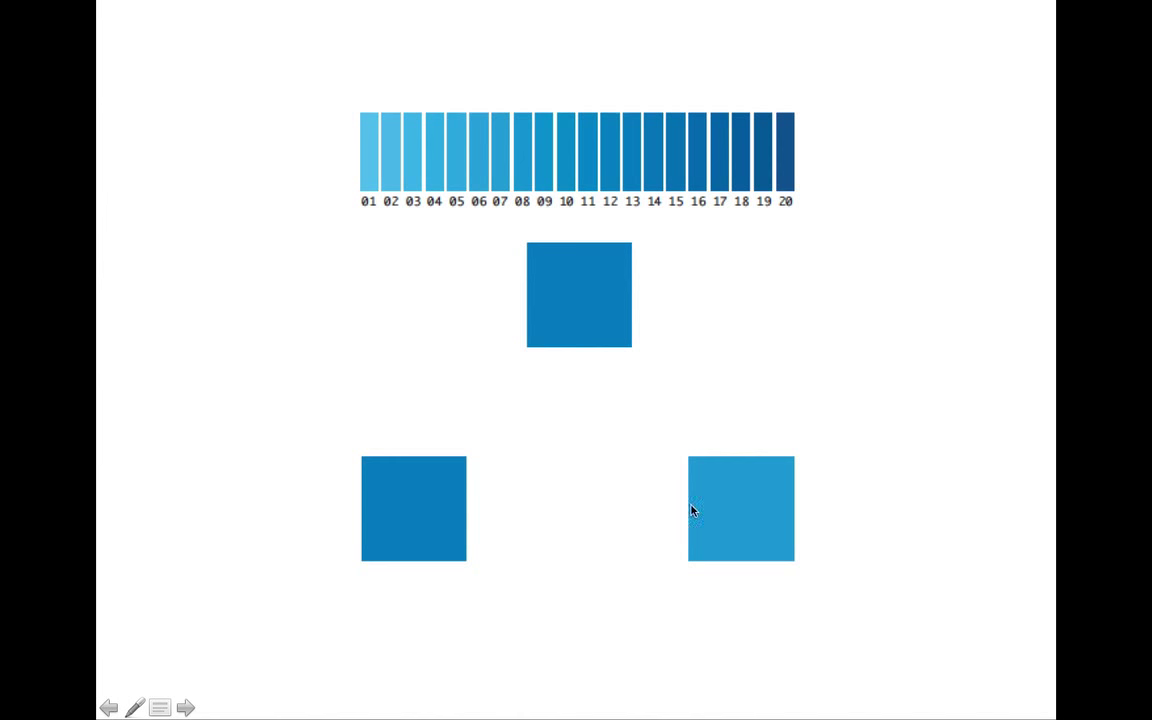
pyautogui.moveTo(416, 490)
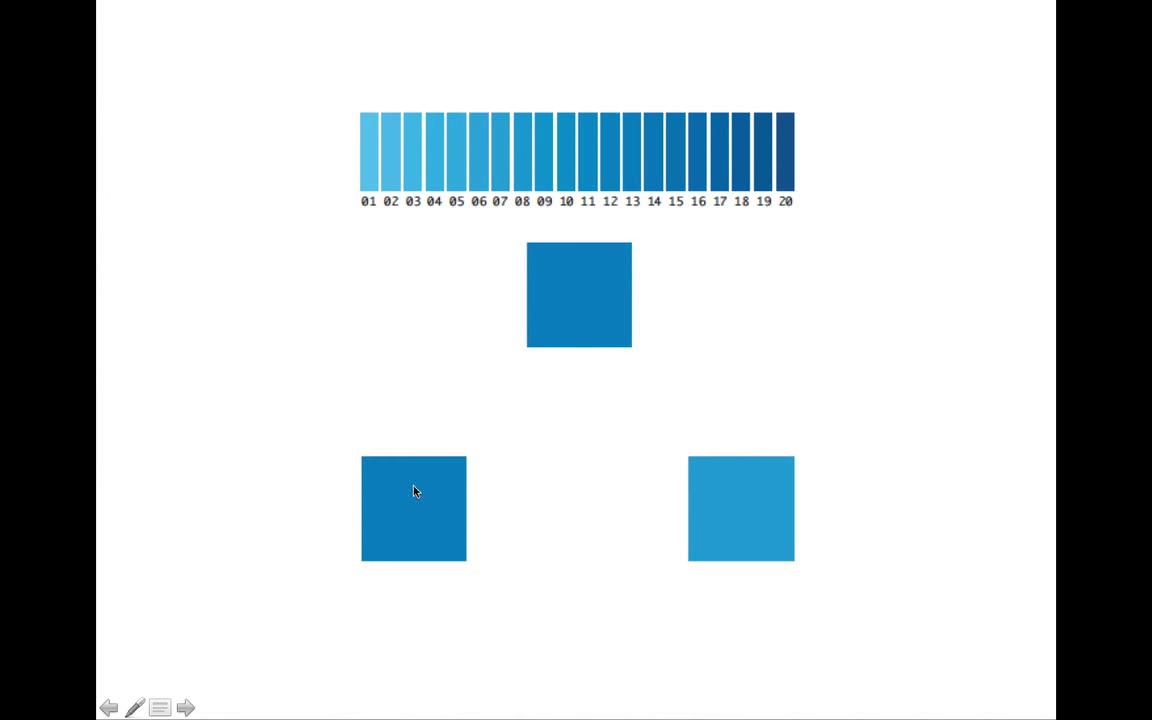
pyautogui.moveTo(696, 512)
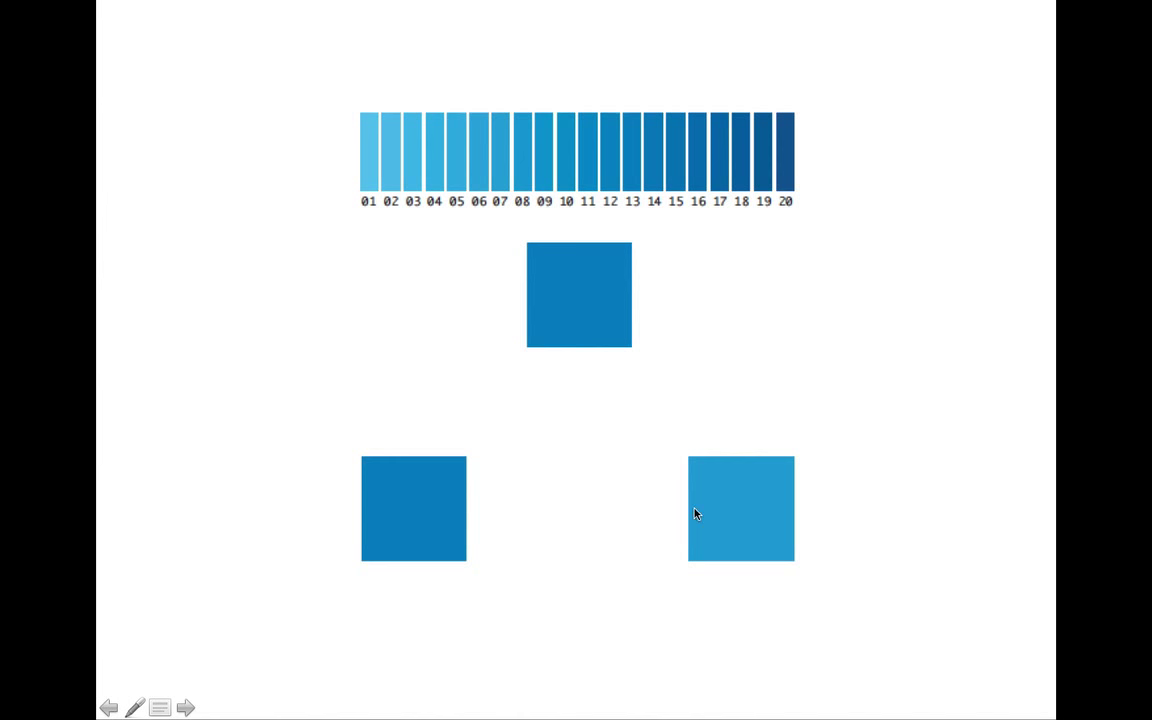
pyautogui.moveTo(584, 312)
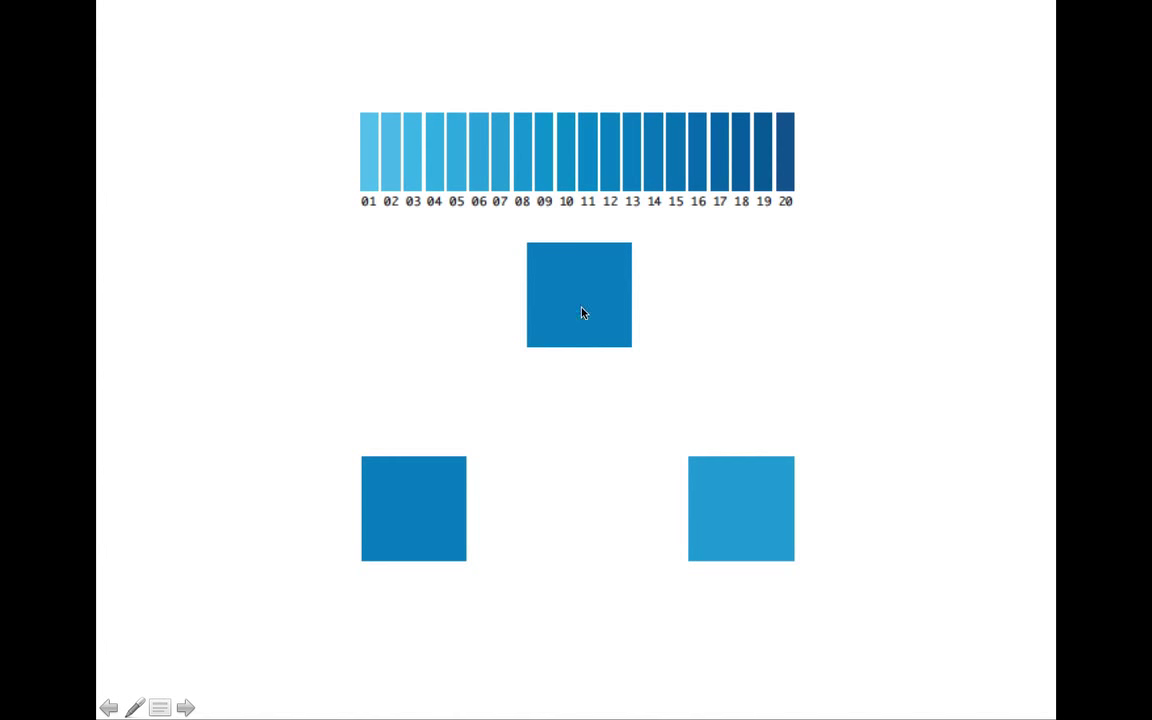
pyautogui.moveTo(474, 476)
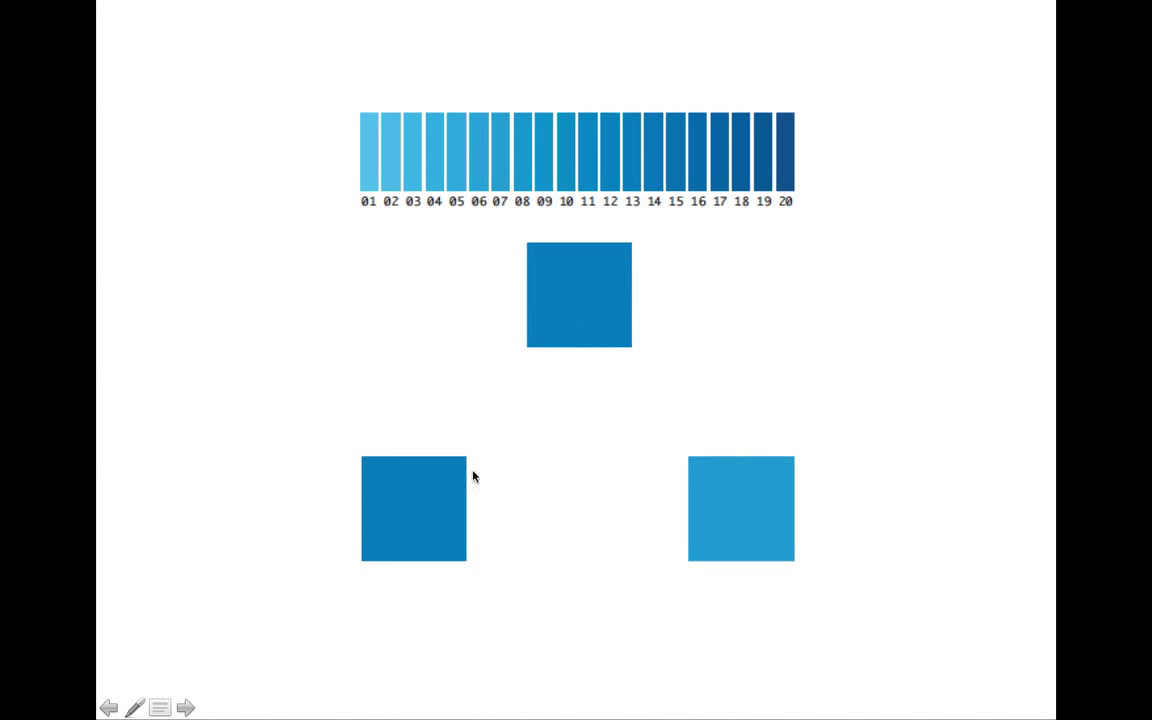
pyautogui.moveTo(742, 576)
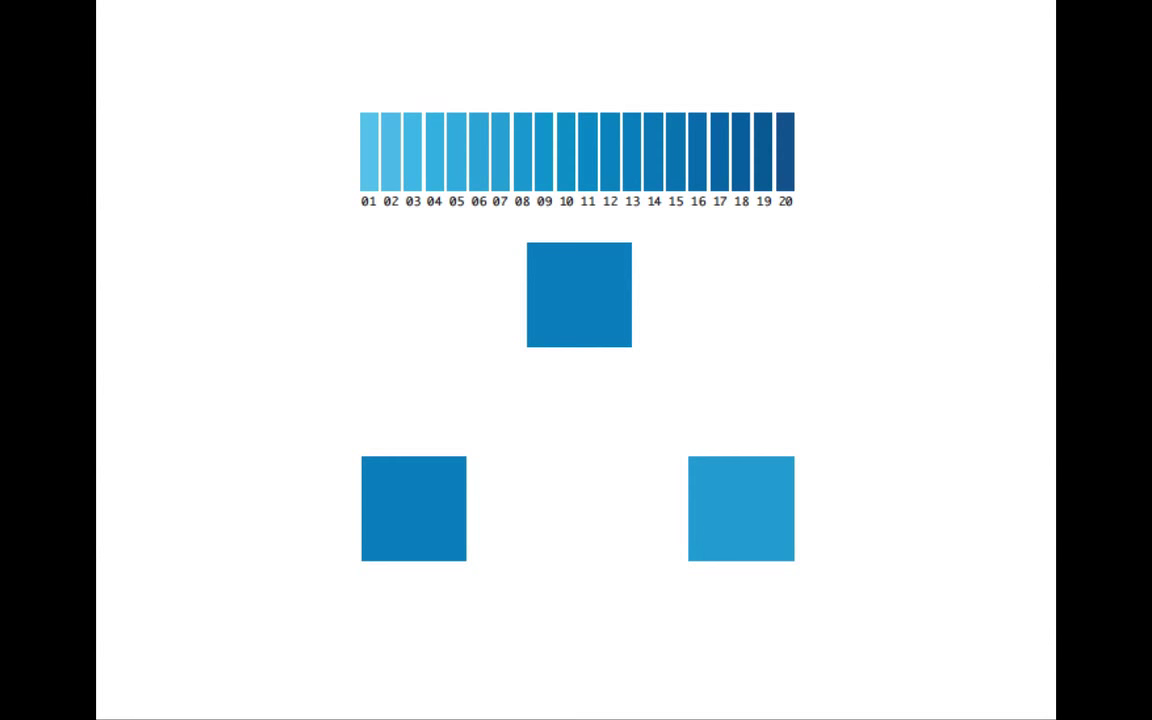
# Reveal the sinyi/goluboy labels, then darken the right square so both read sinyi.
pyautogui.click(740, 508)
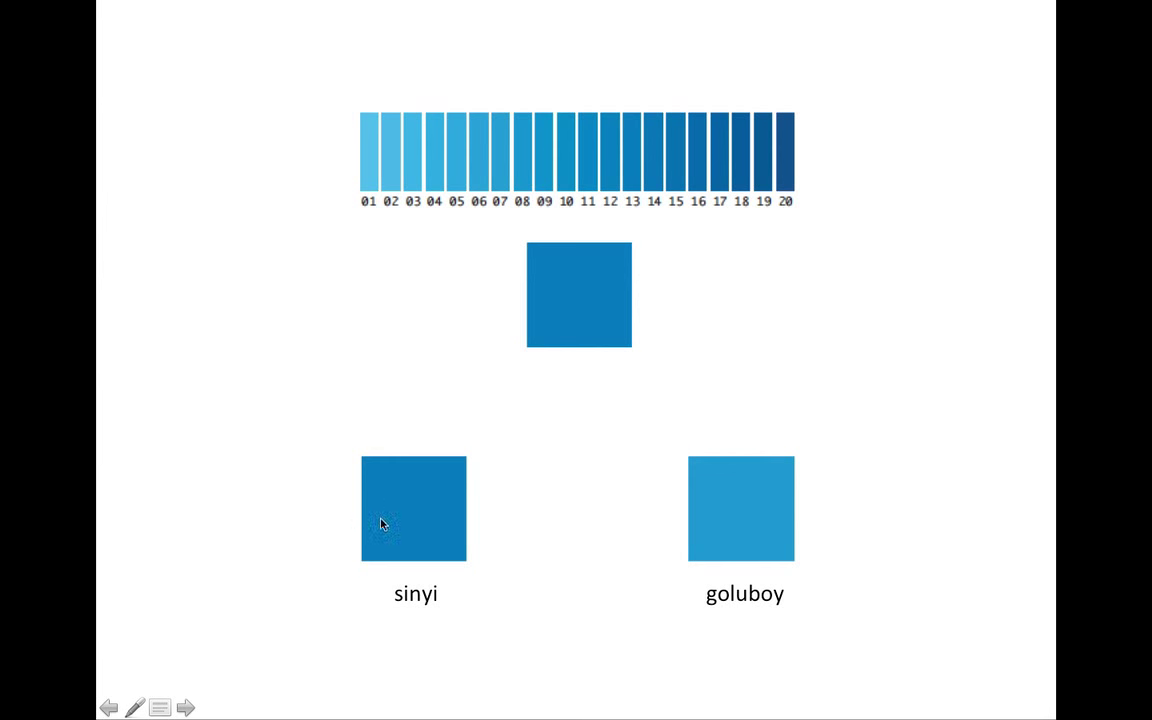
pyautogui.click(740, 508)
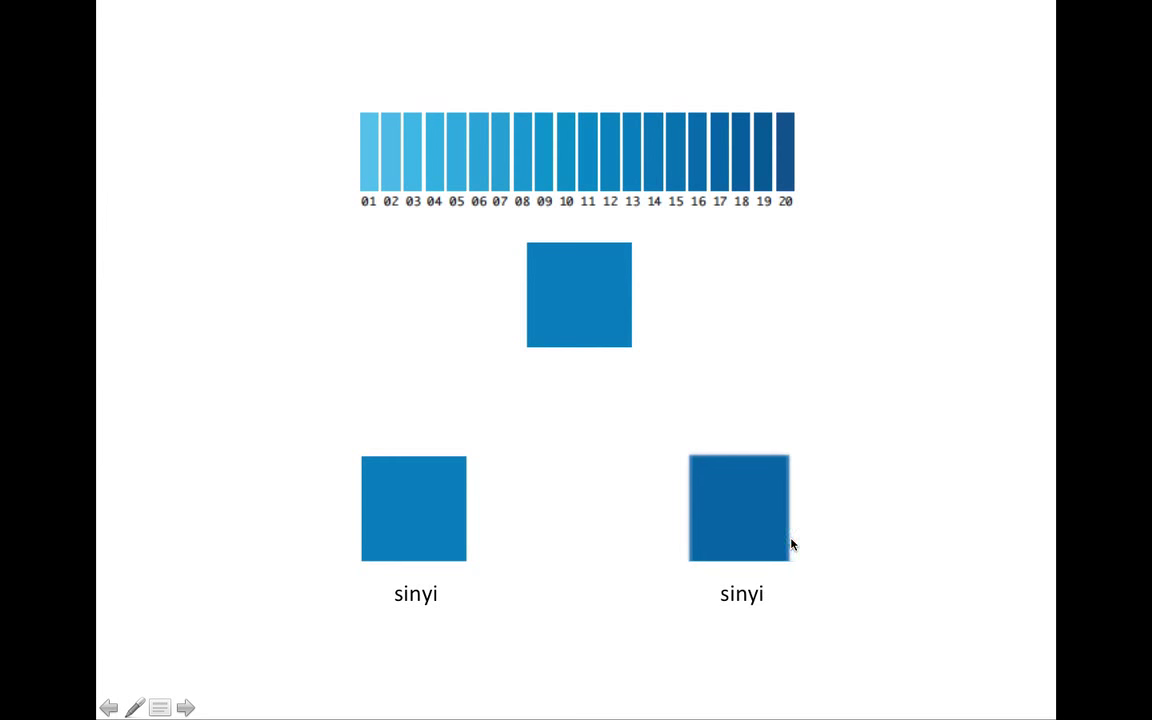